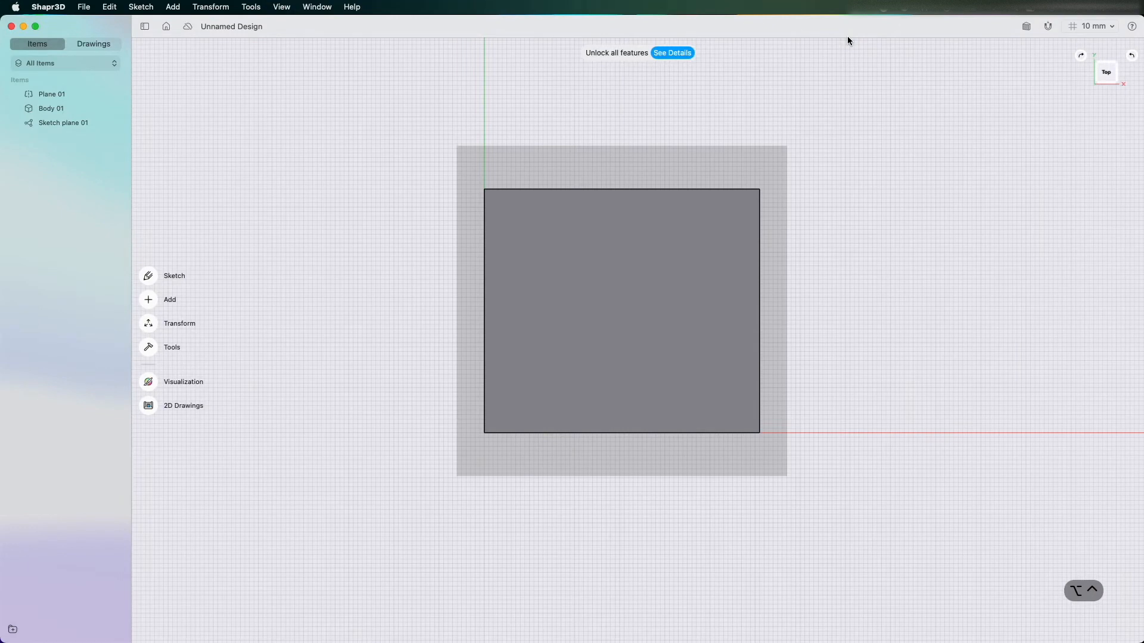
pyautogui.moveTo(750, 53)
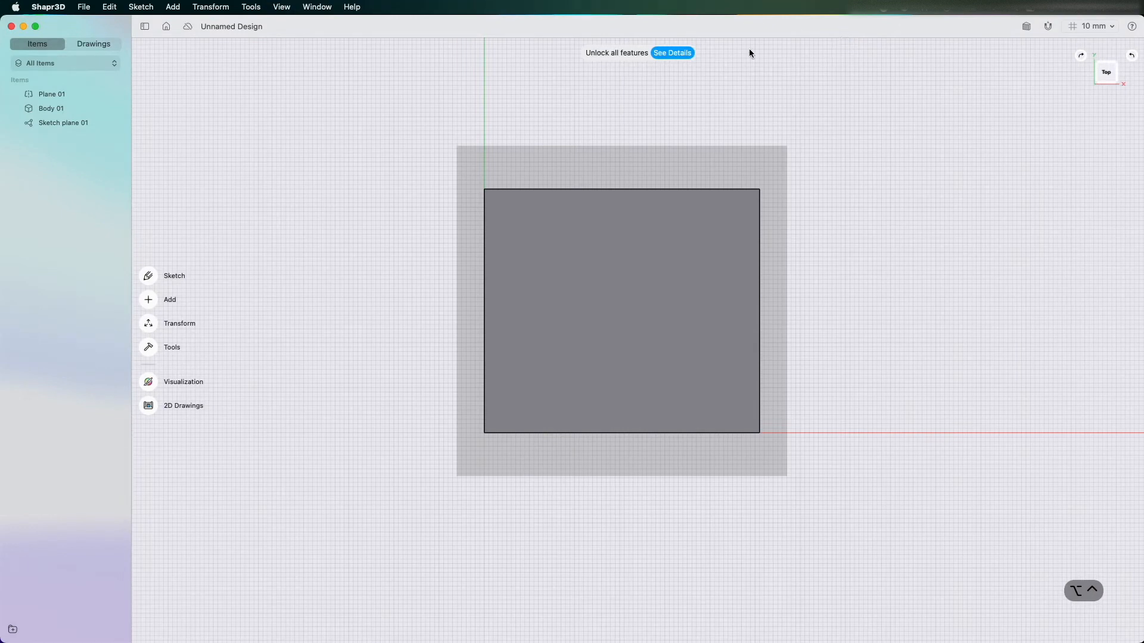
pyautogui.moveTo(1096, 88)
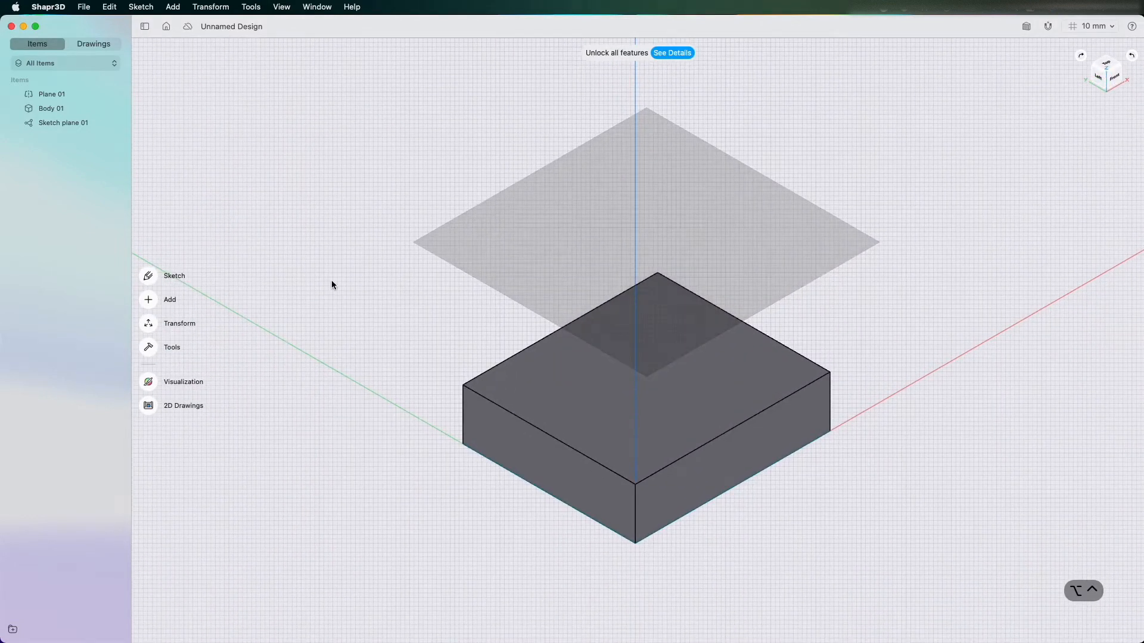
pyautogui.moveTo(166, 360)
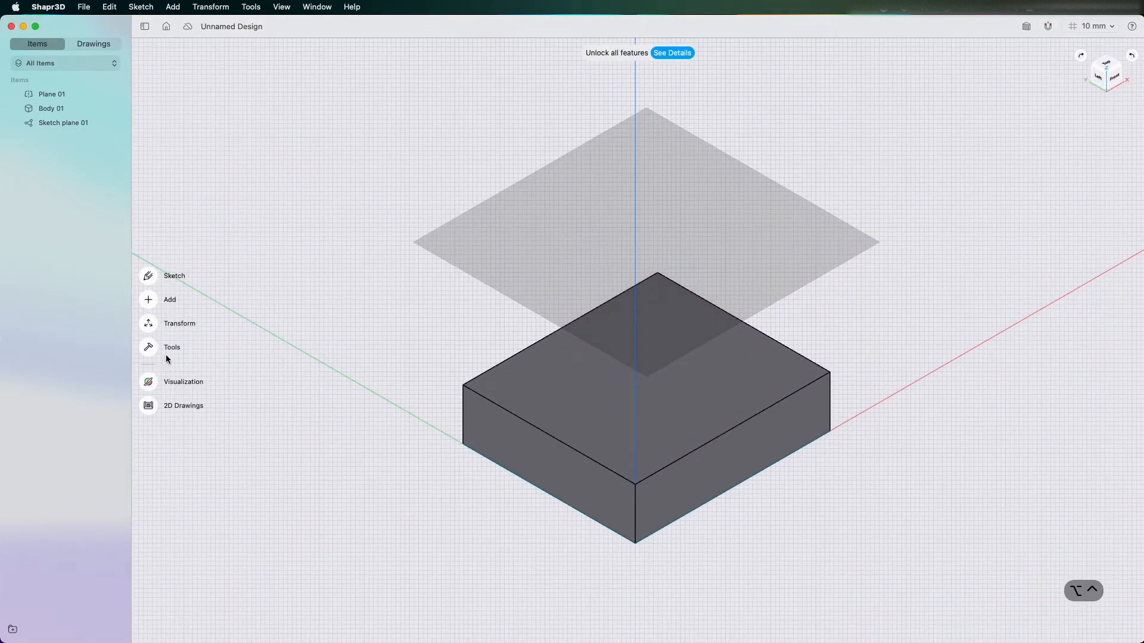
pyautogui.moveTo(160, 391)
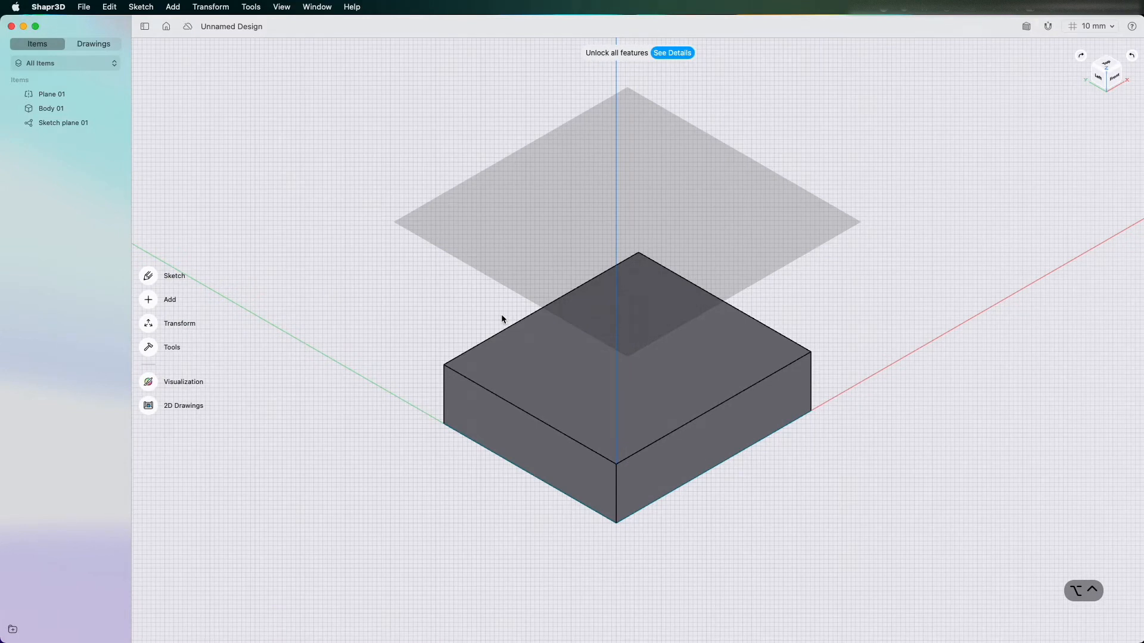
pyautogui.moveTo(139, 285)
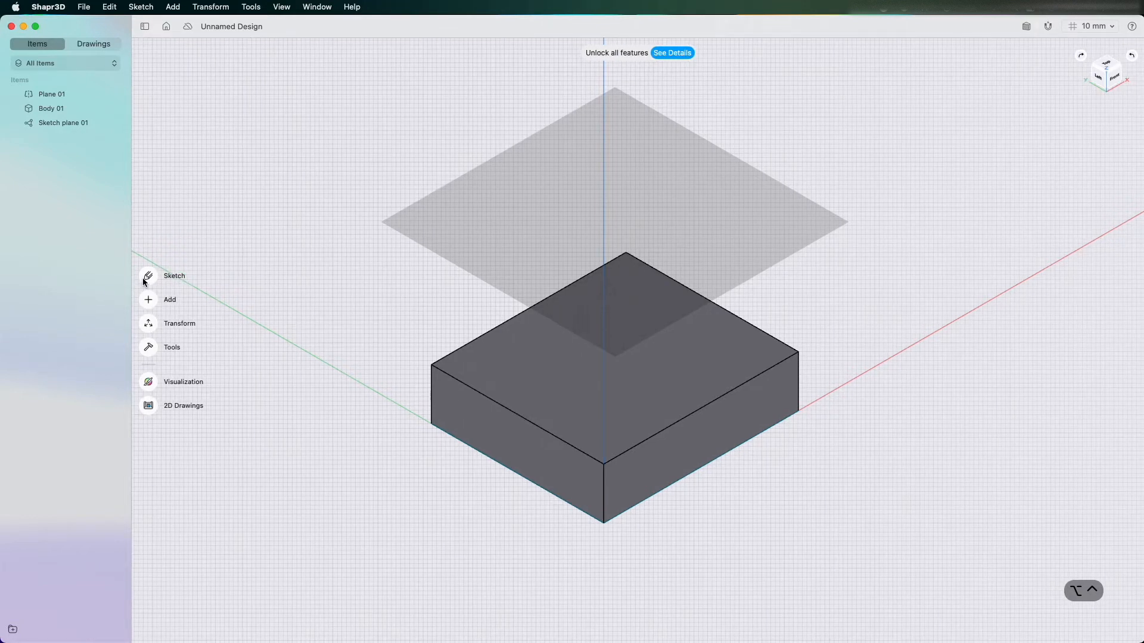
# Switch to the top view of the box and plane and exit sketching
pyautogui.click(147, 276)
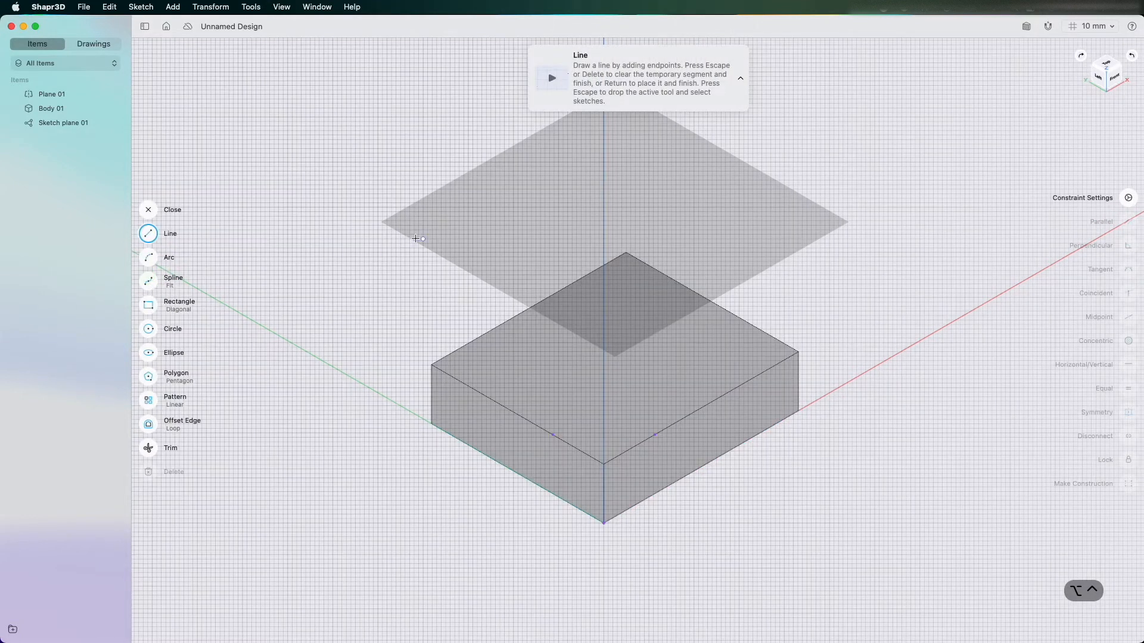
pyautogui.click(148, 209)
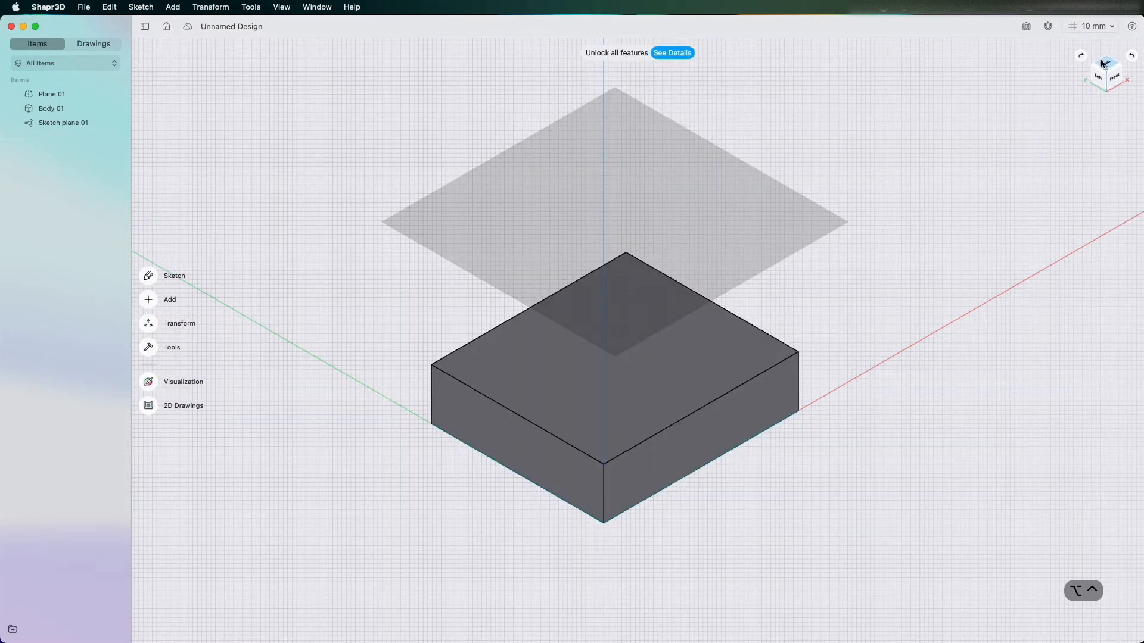
pyautogui.click(1107, 64)
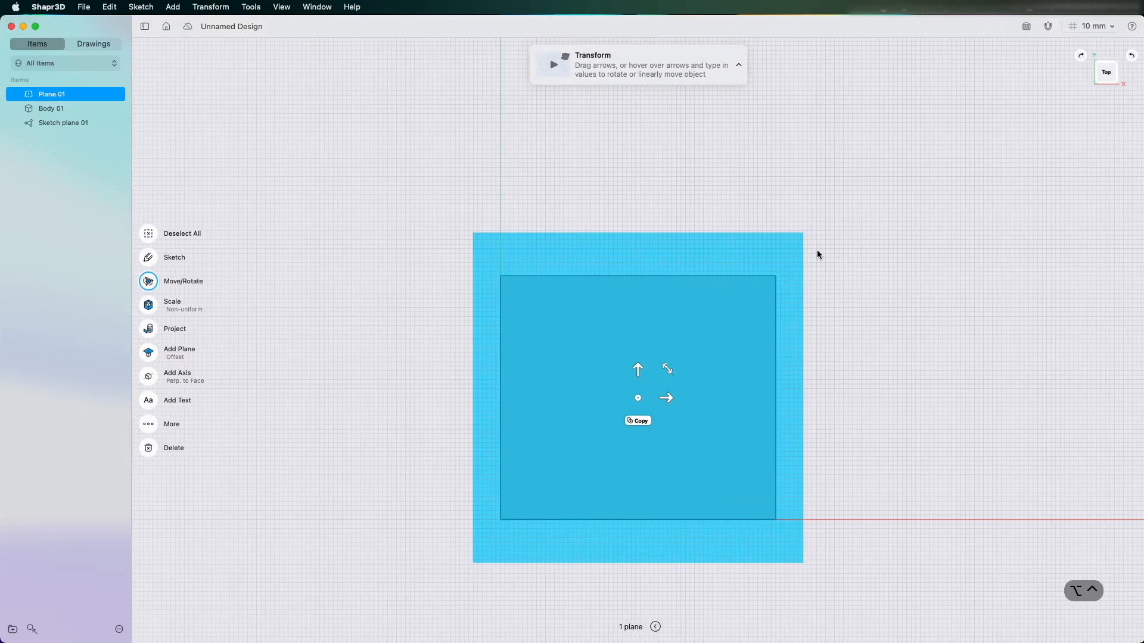
pyautogui.moveTo(169, 424)
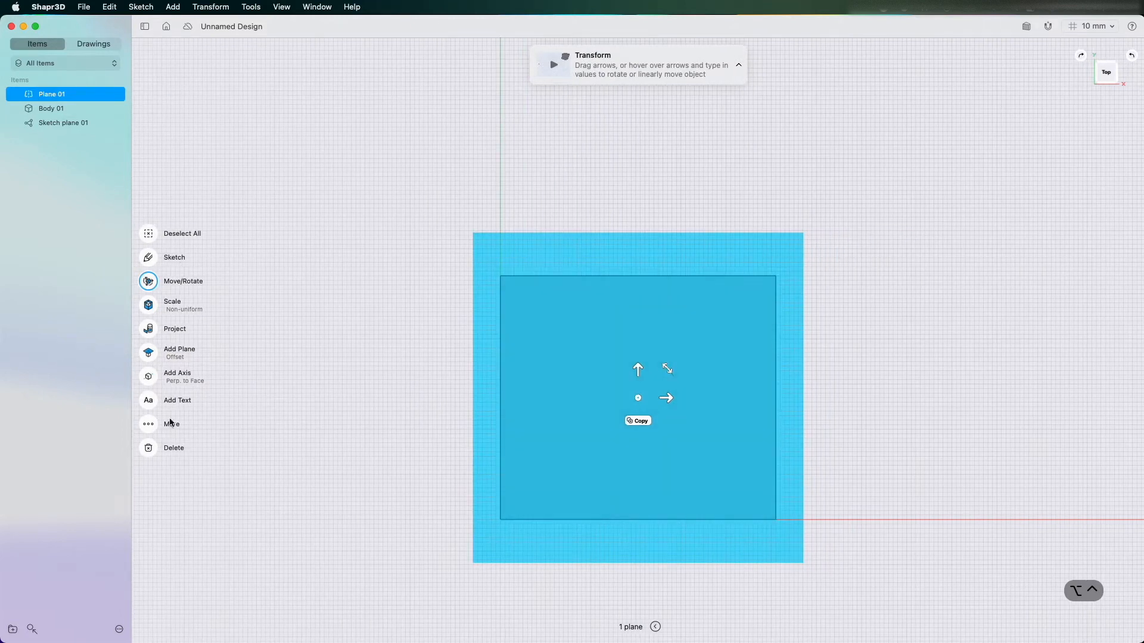
pyautogui.moveTo(1066, 77)
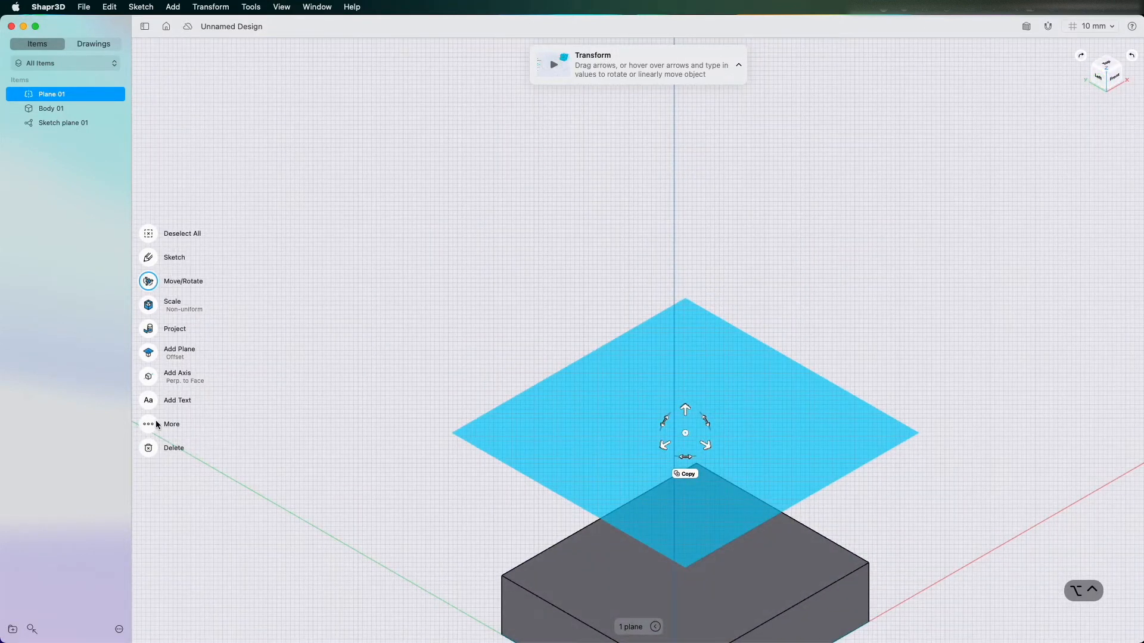
pyautogui.moveTo(65, 108)
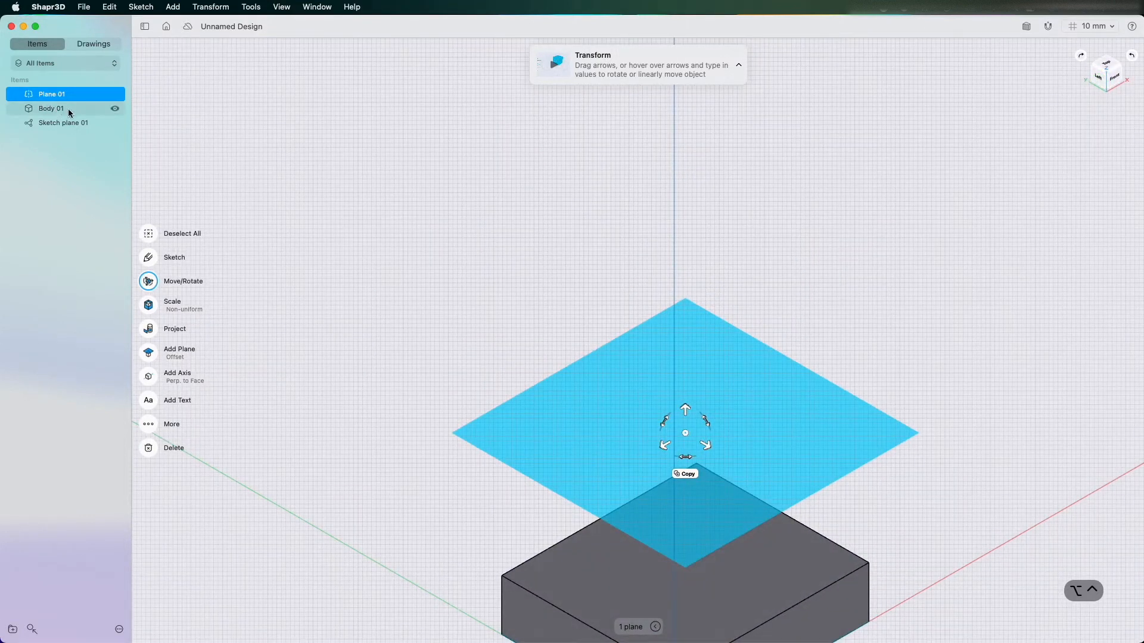
pyautogui.click(175, 256)
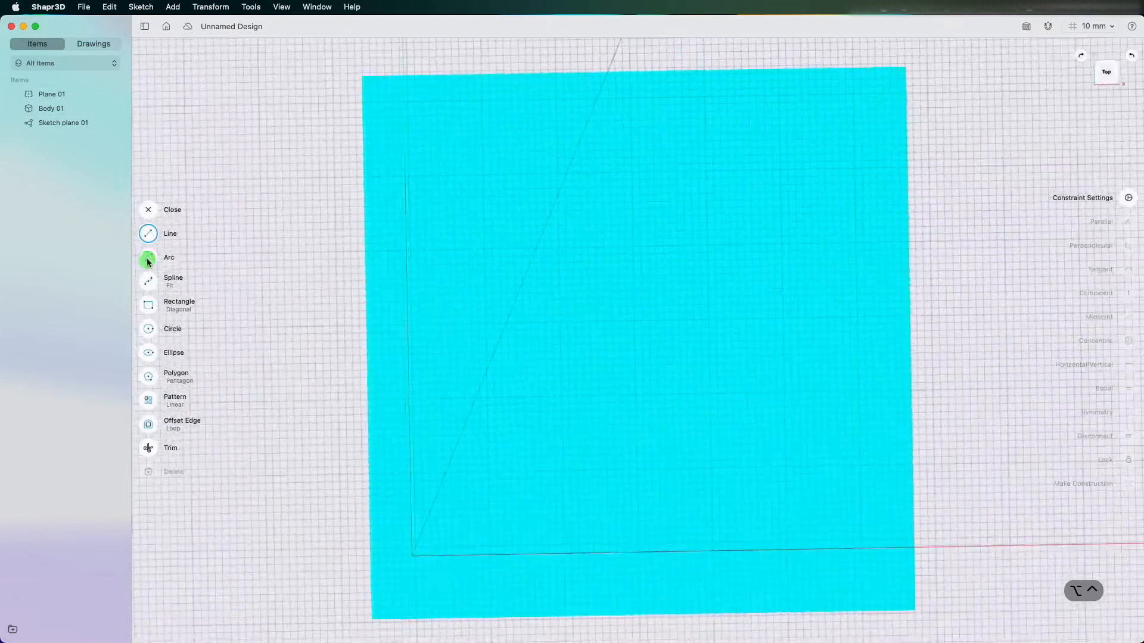
pyautogui.click(170, 233)
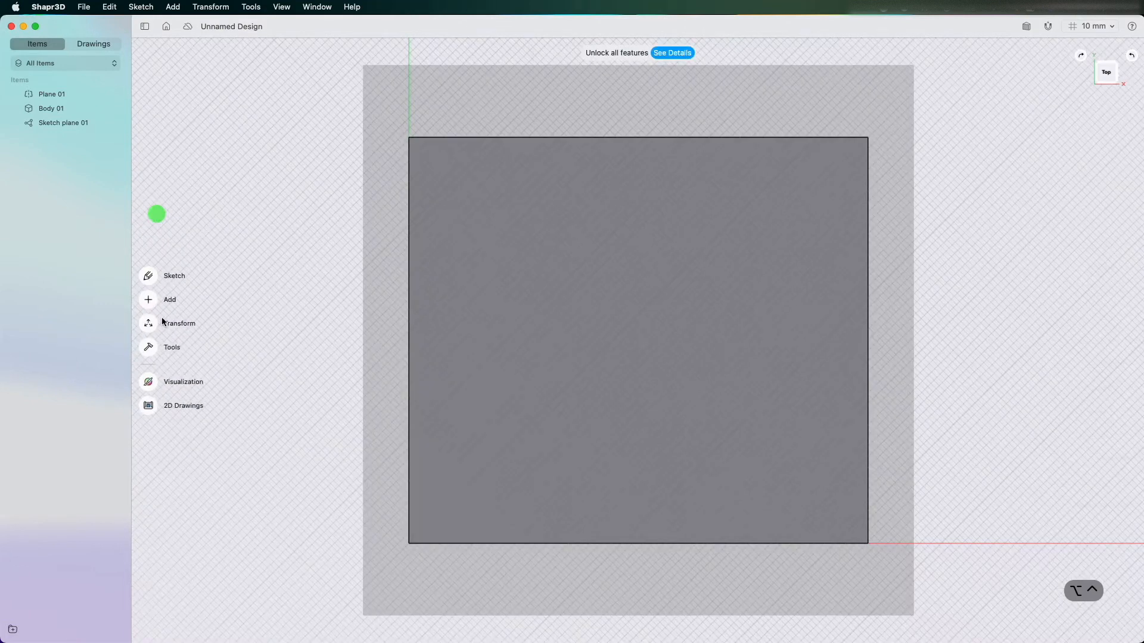
# Select Plane 01 and look through the modelling and add menus
pyautogui.click(169, 299)
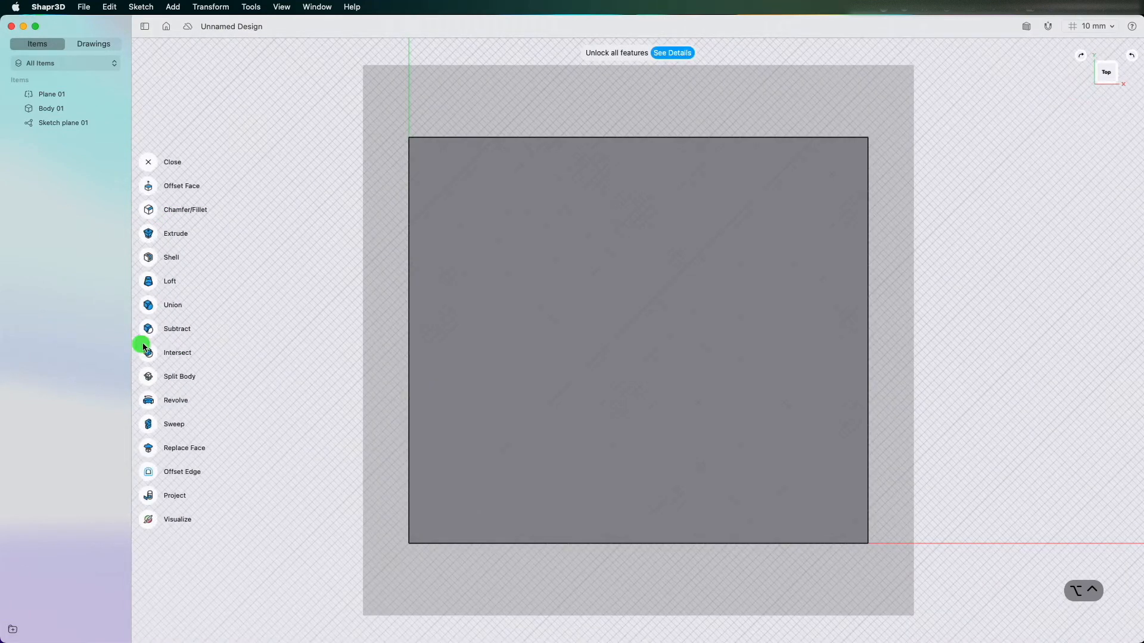
pyautogui.click(173, 162)
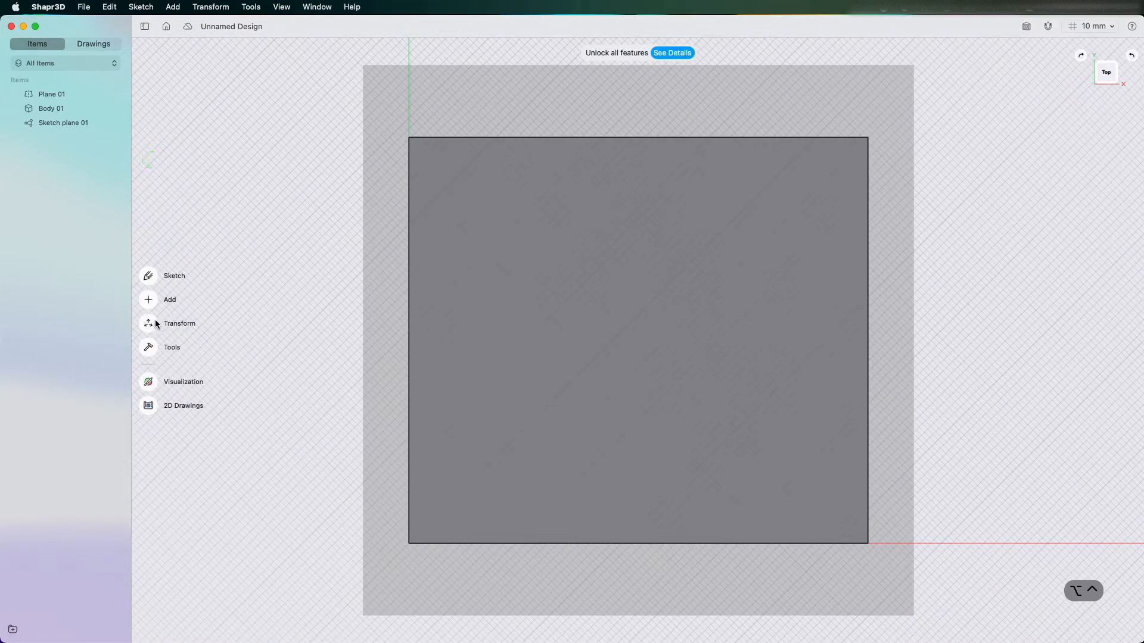
pyautogui.click(169, 299)
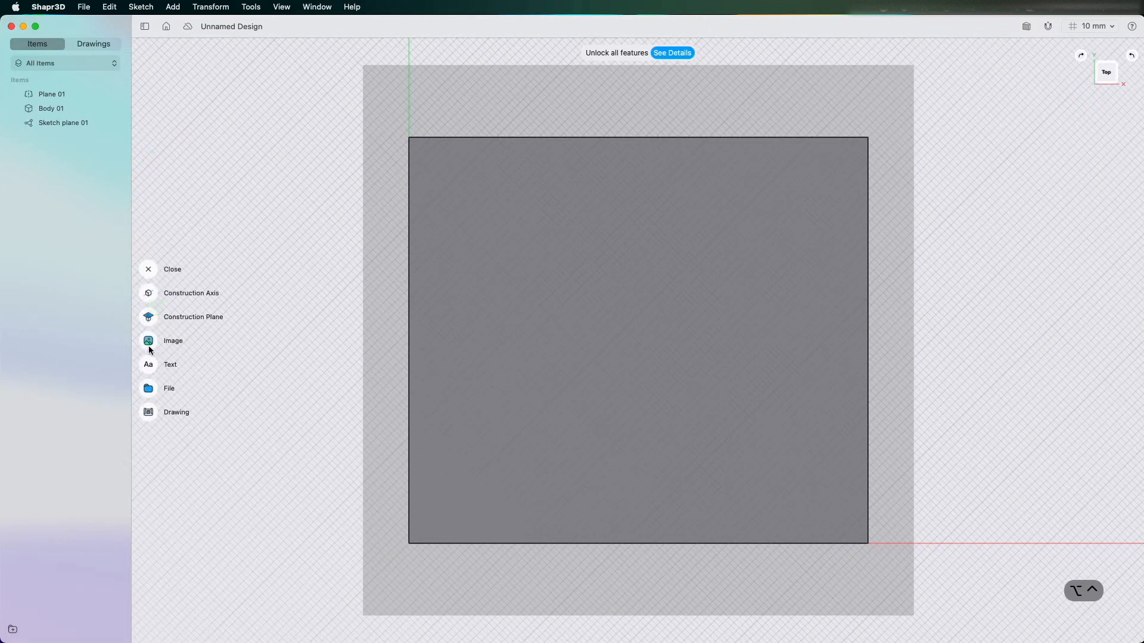
pyautogui.moveTo(165, 407)
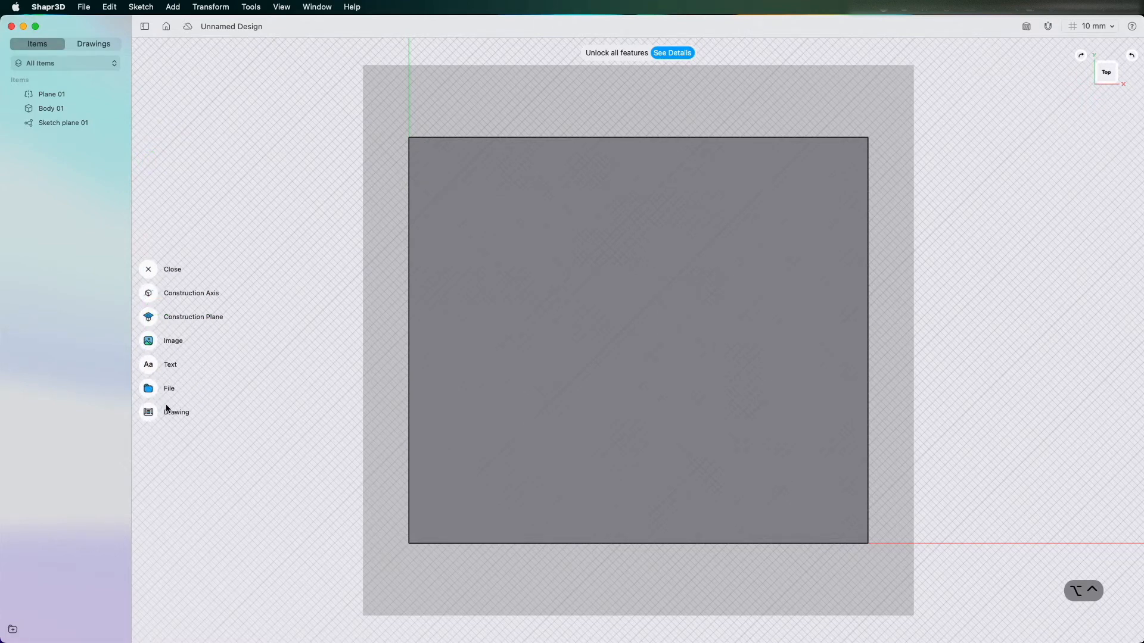
pyautogui.click(634, 336)
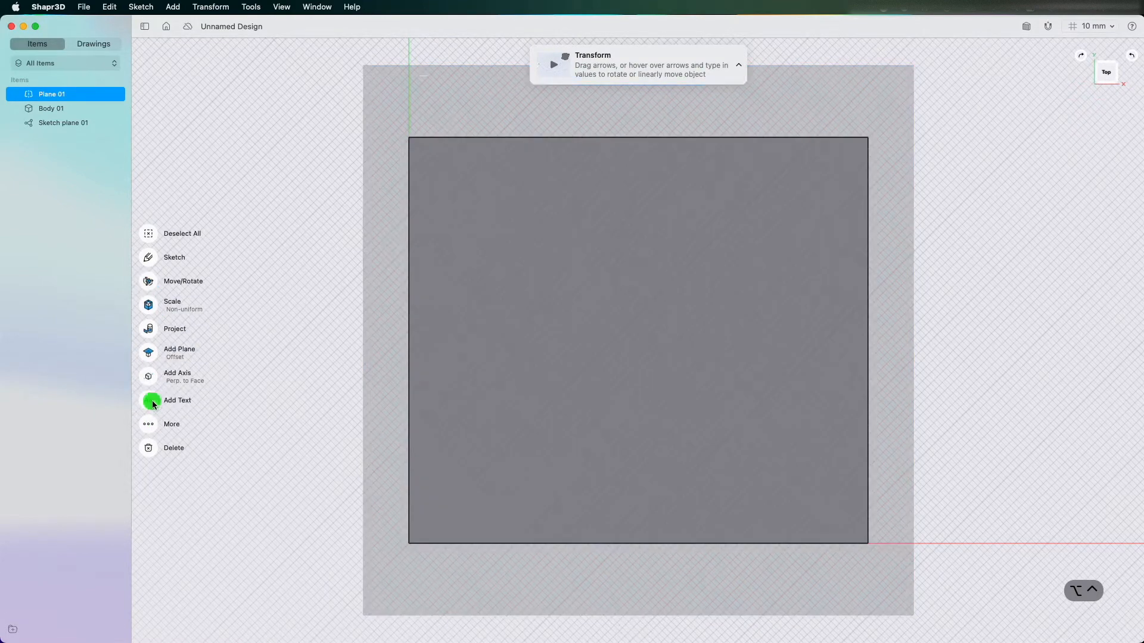
# Add the text 'Interactive CAD & Tech' in Arial Regular 25 mm on the plane
pyautogui.click(177, 400)
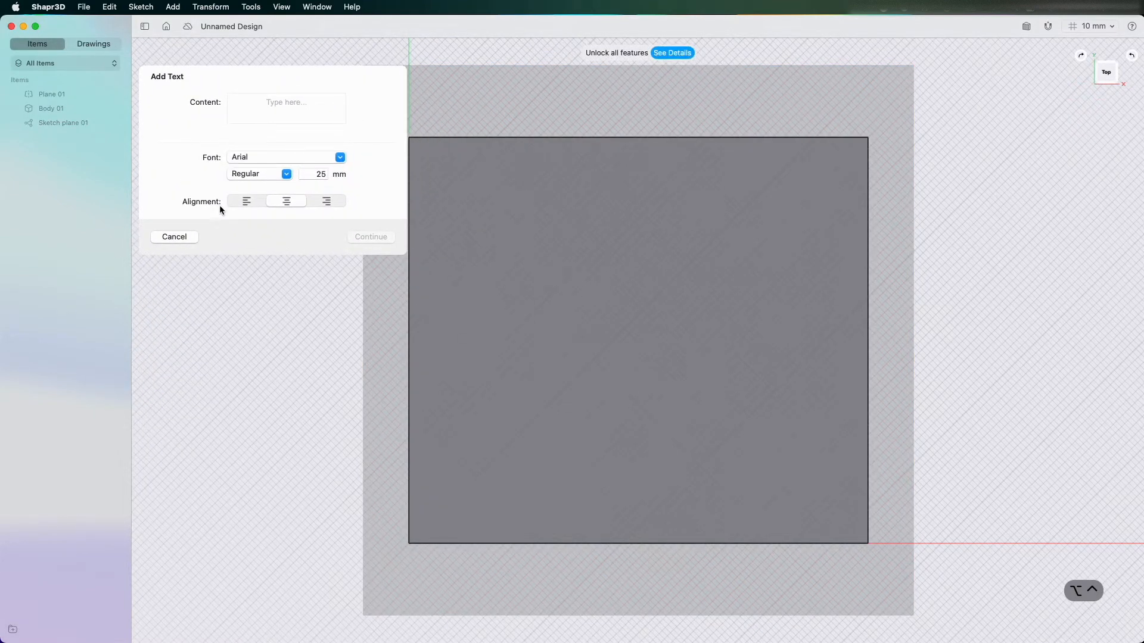
pyautogui.write('Interactive')
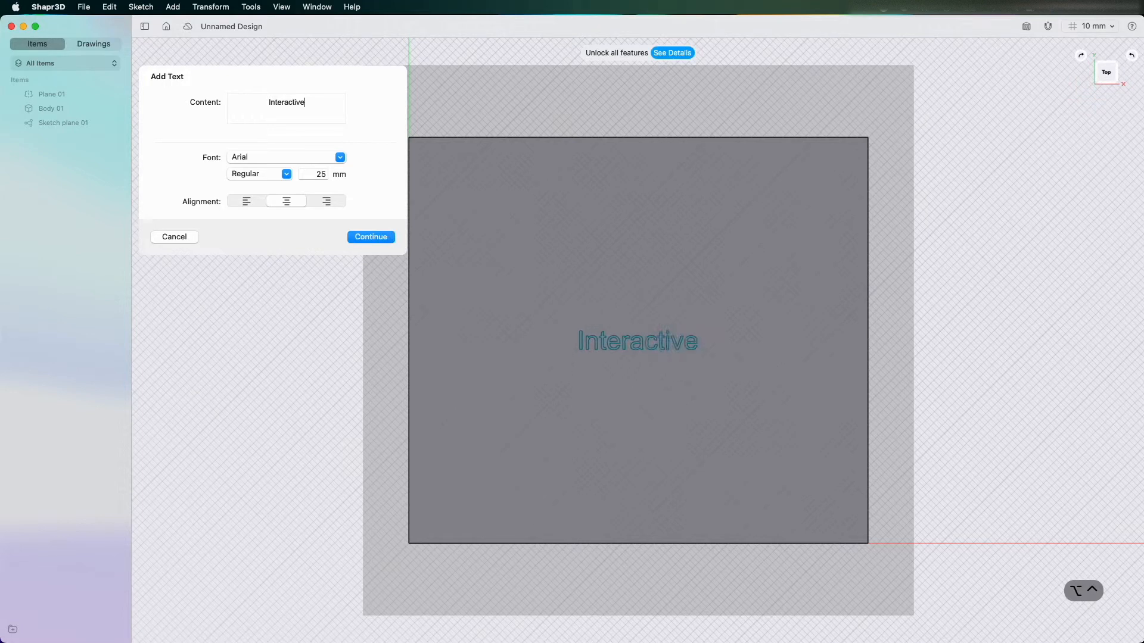
pyautogui.write('CAD')
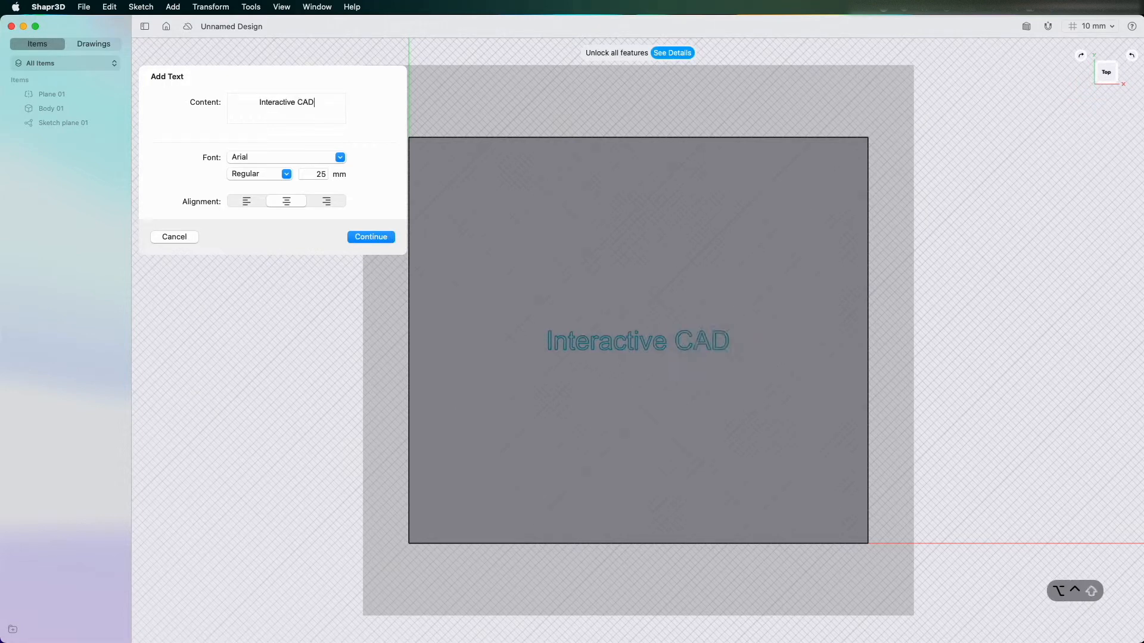
pyautogui.write('&')
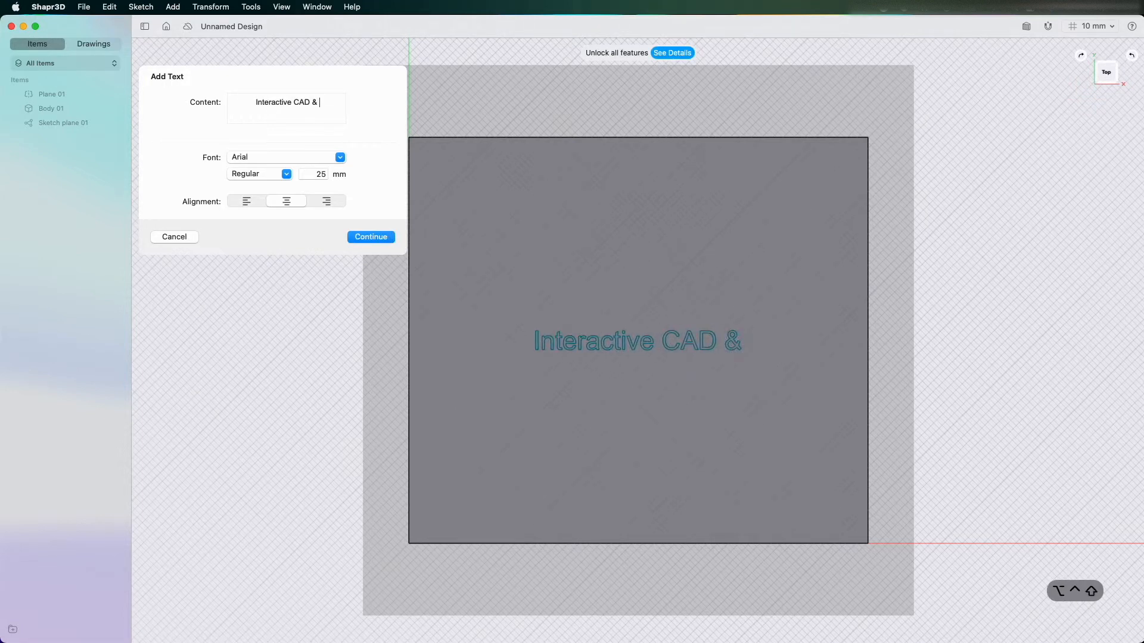
pyautogui.write('Tech')
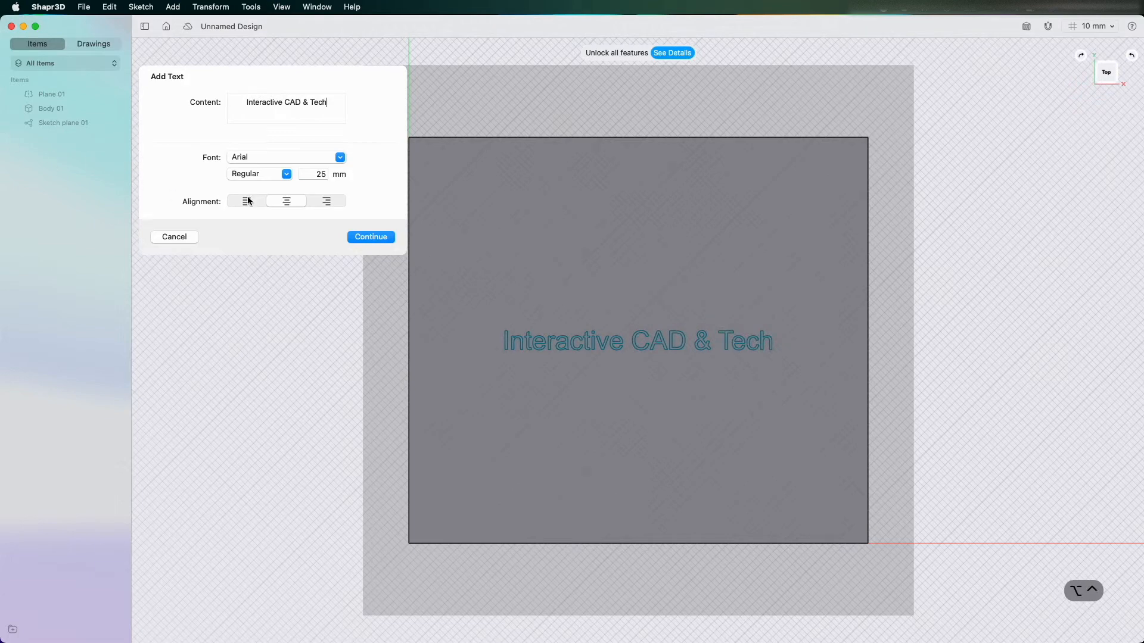
pyautogui.click(371, 236)
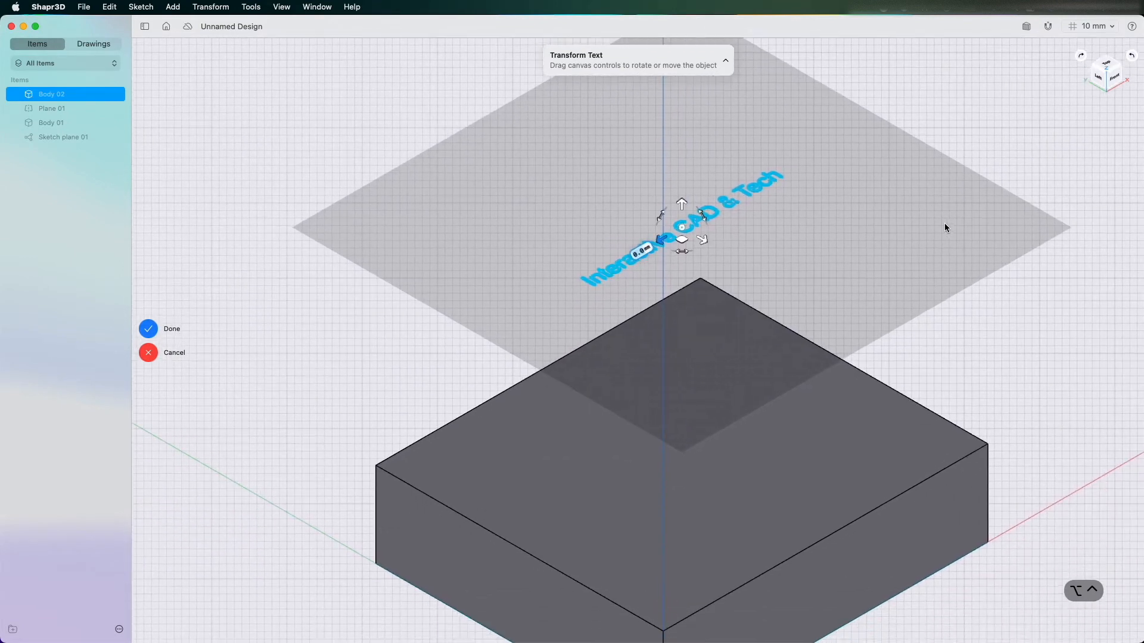
# Finish placing the text and select Sketch plane 02 in the Items list
pyautogui.click(148, 329)
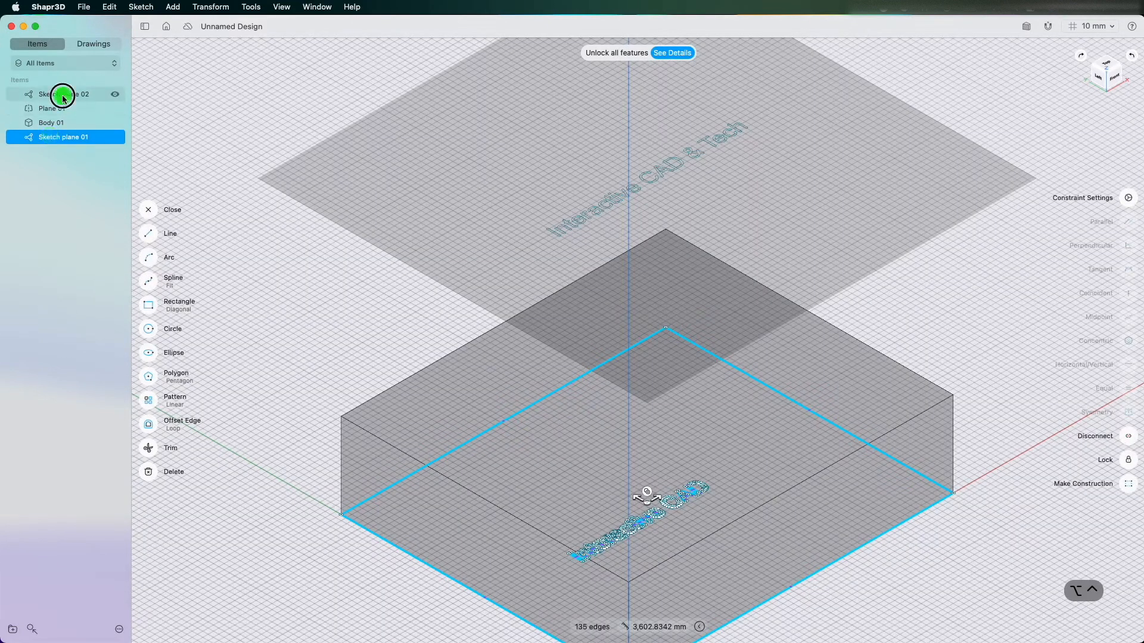
pyautogui.click(64, 93)
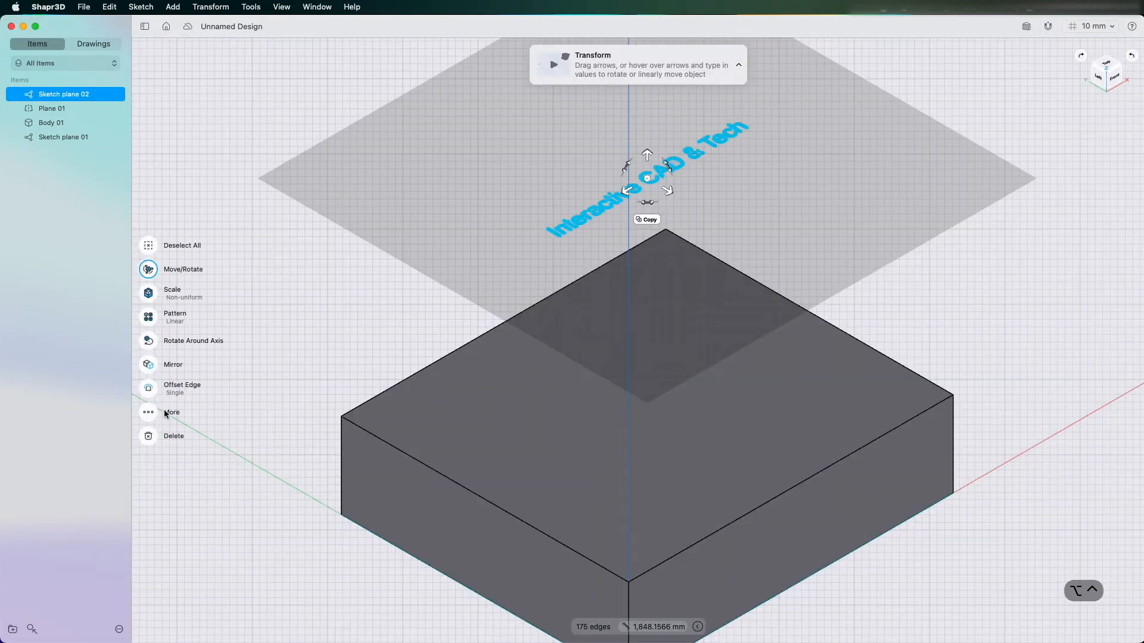
pyautogui.moveTo(148, 425)
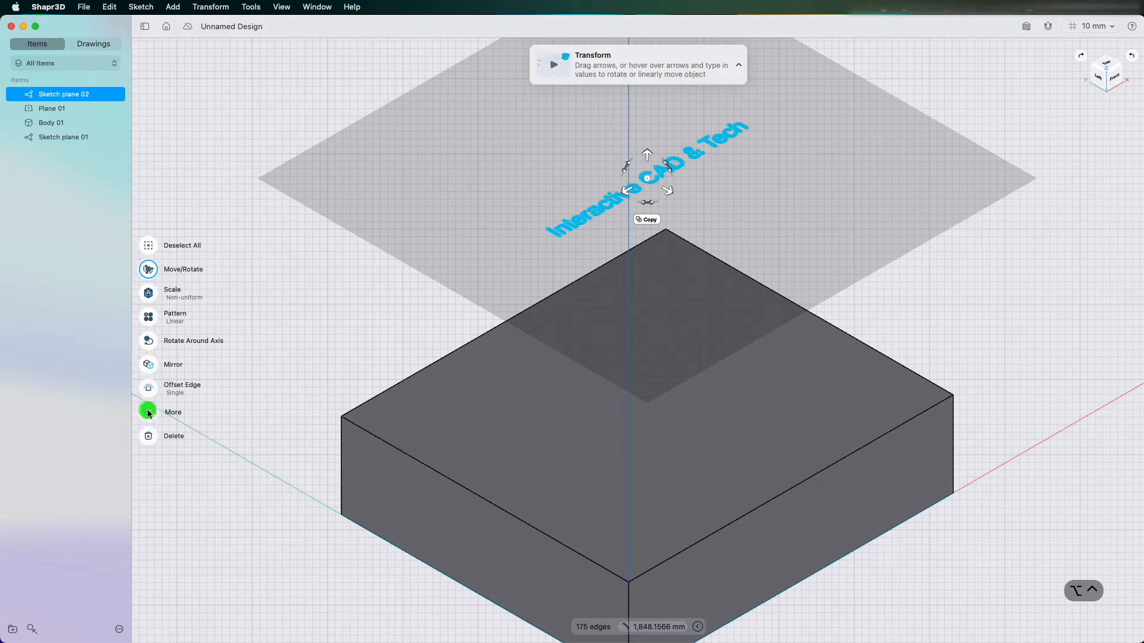
# Project the text sketch onto the box's top face
pyautogui.click(172, 413)
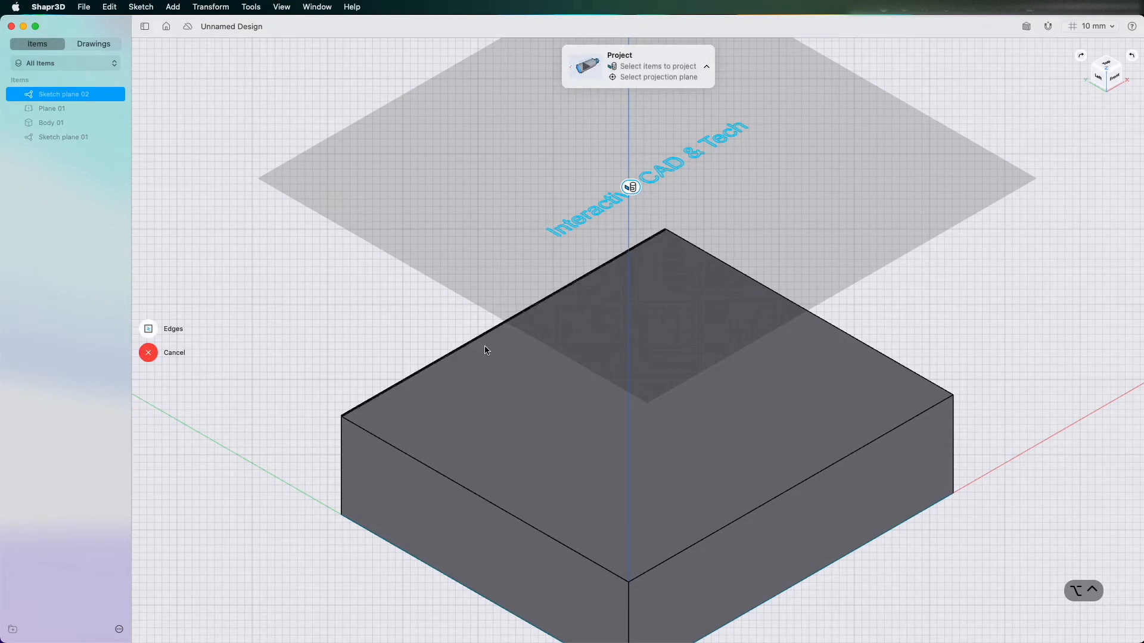
pyautogui.click(487, 393)
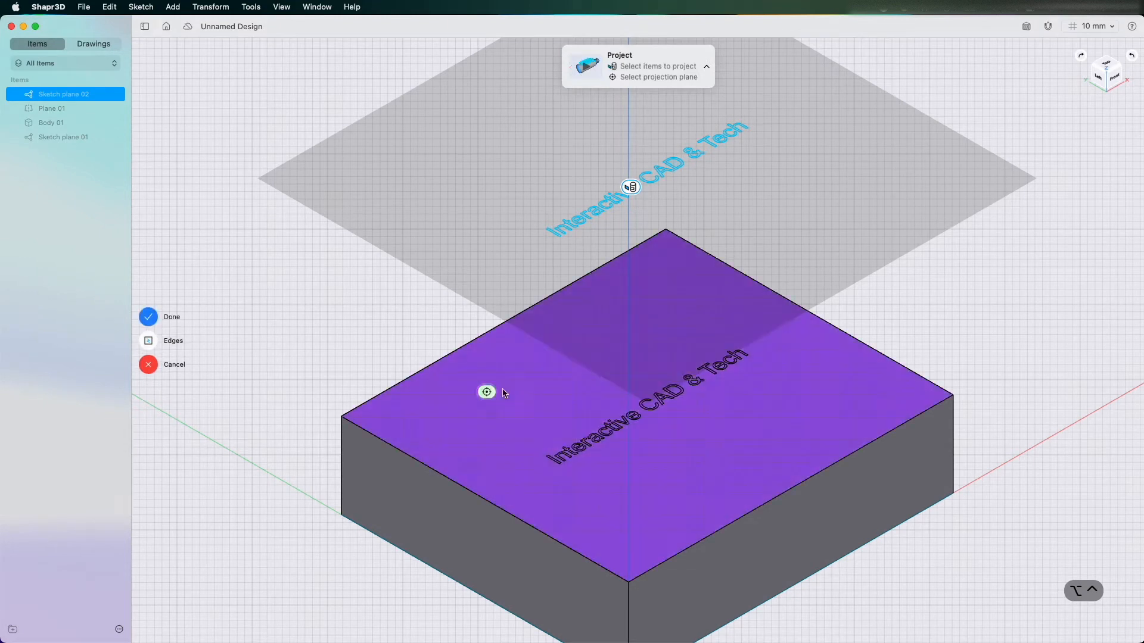
pyautogui.click(147, 316)
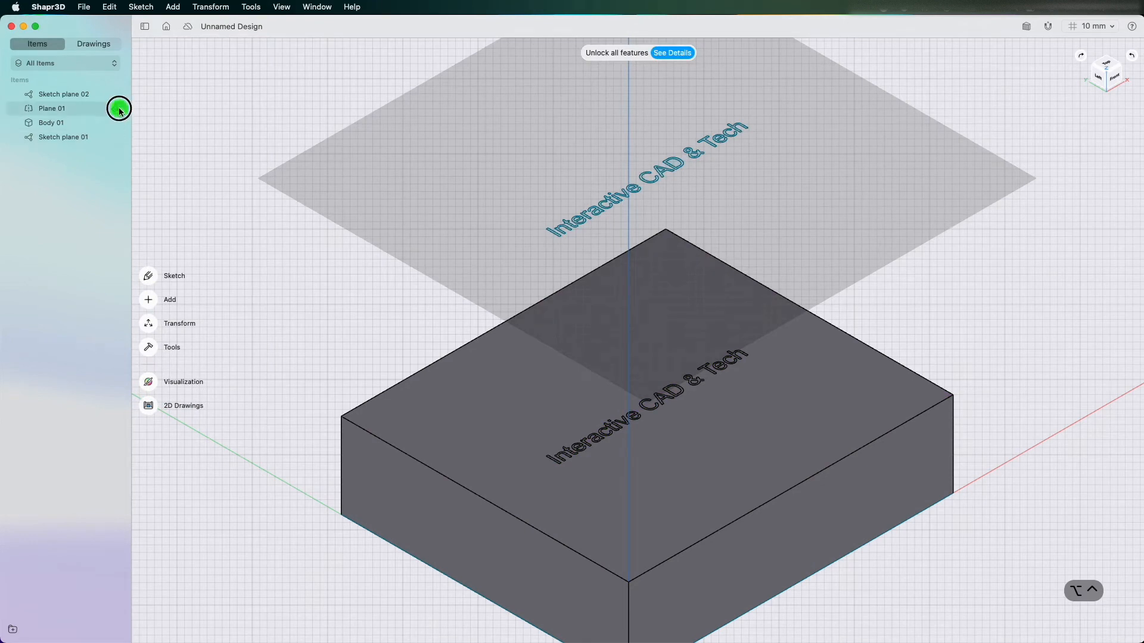
# Hide Plane 01 and the text sketch, check the top view, then open Visualization
pyautogui.click(119, 108)
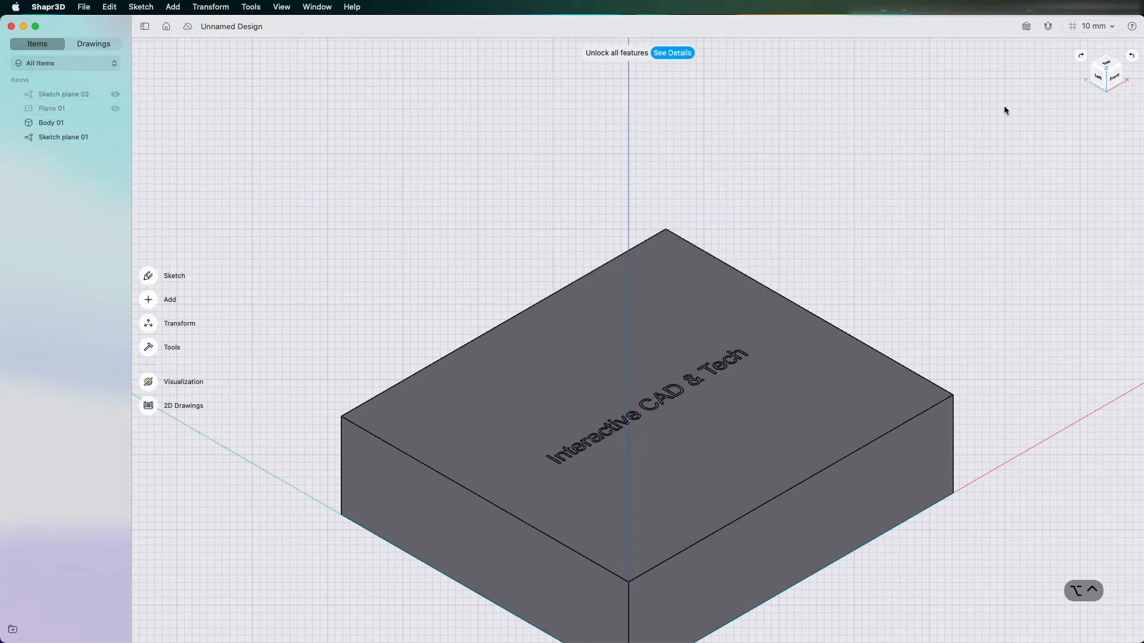
pyautogui.click(1105, 72)
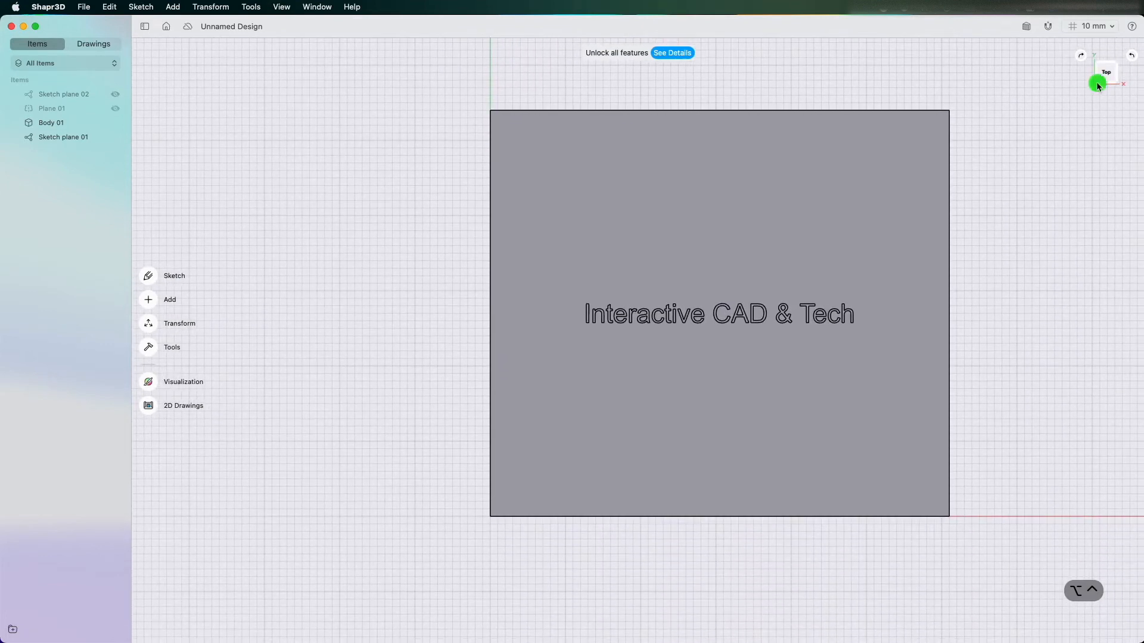
pyautogui.click(1098, 84)
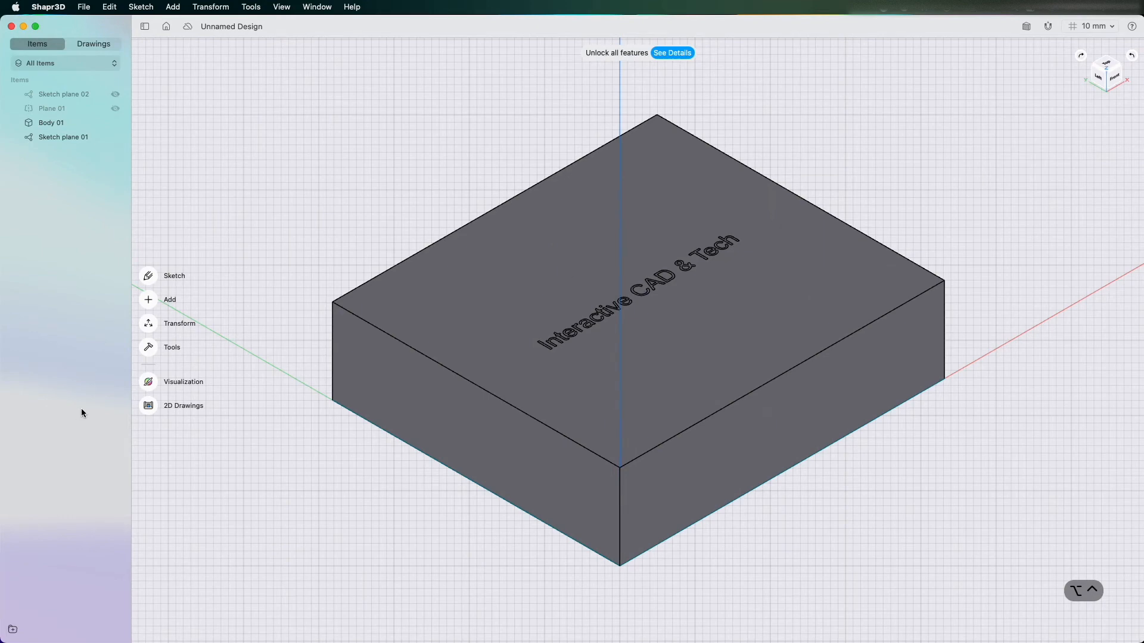
pyautogui.click(182, 381)
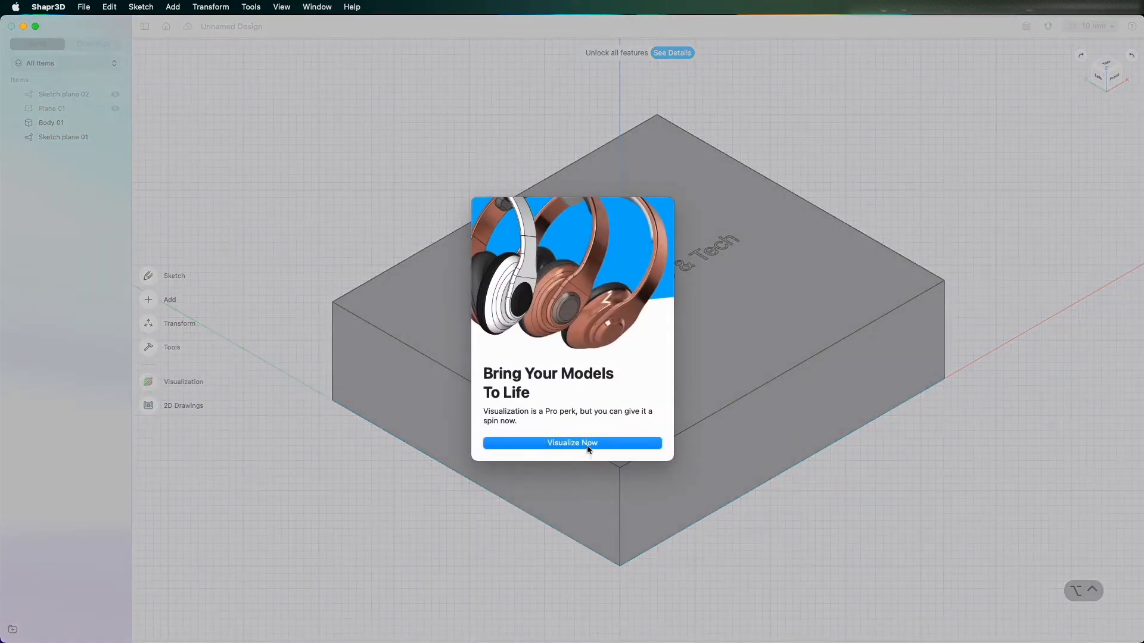
# Enter Visualization mode and select the first letter I
pyautogui.click(572, 443)
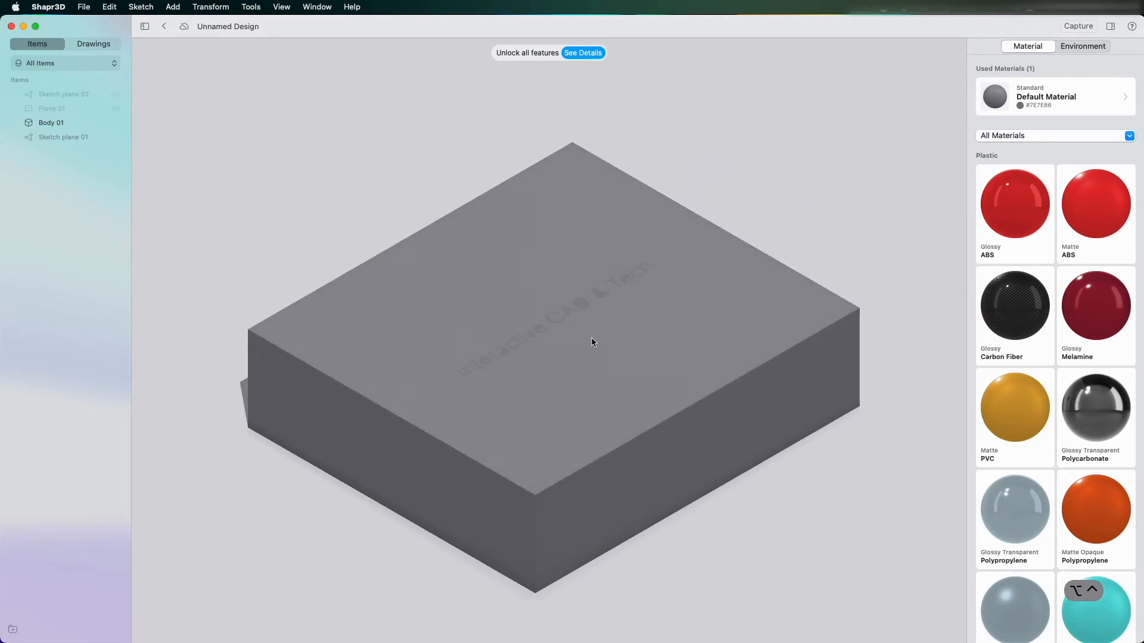
pyautogui.moveTo(614, 374)
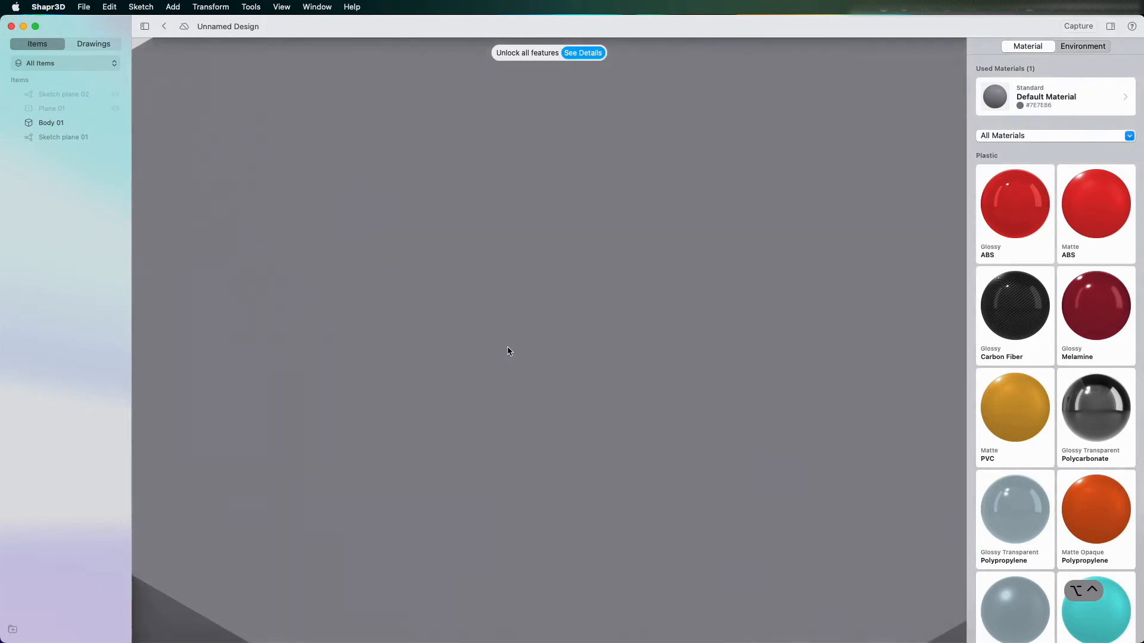
pyautogui.click(51, 123)
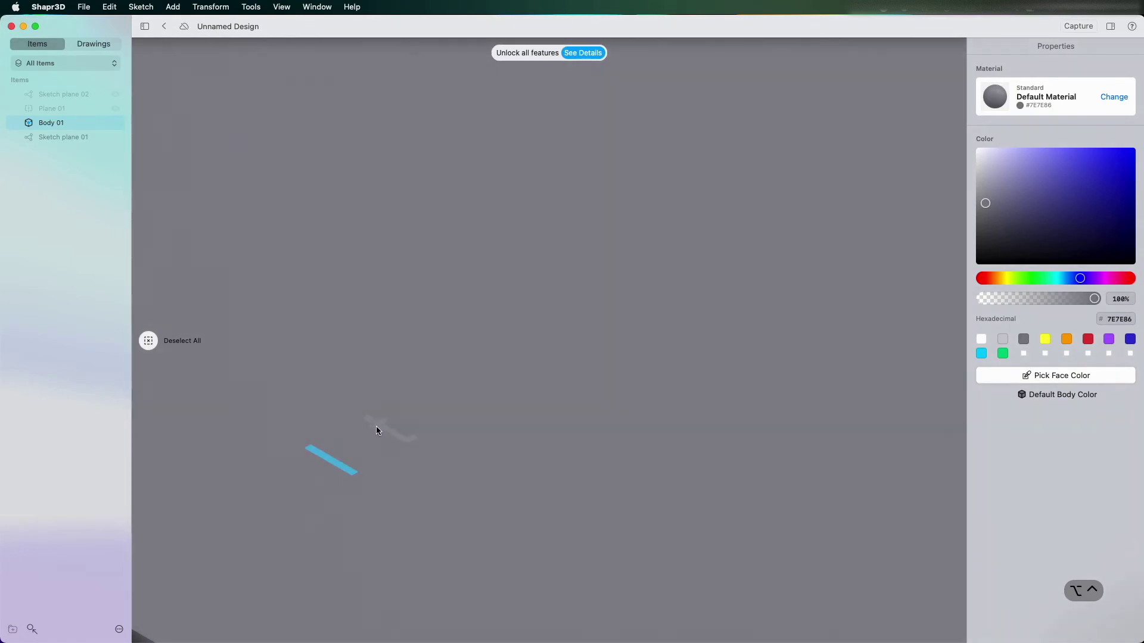
pyautogui.moveTo(387, 435)
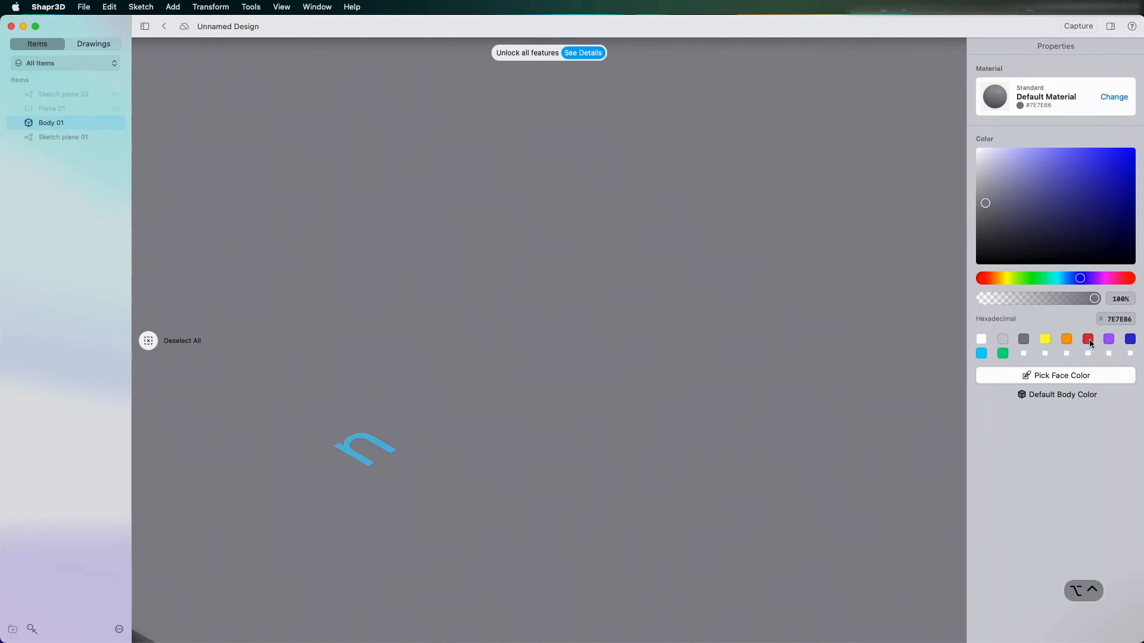
# Colour the letters I, n and t light blue, then deselect the box
pyautogui.click(1086, 338)
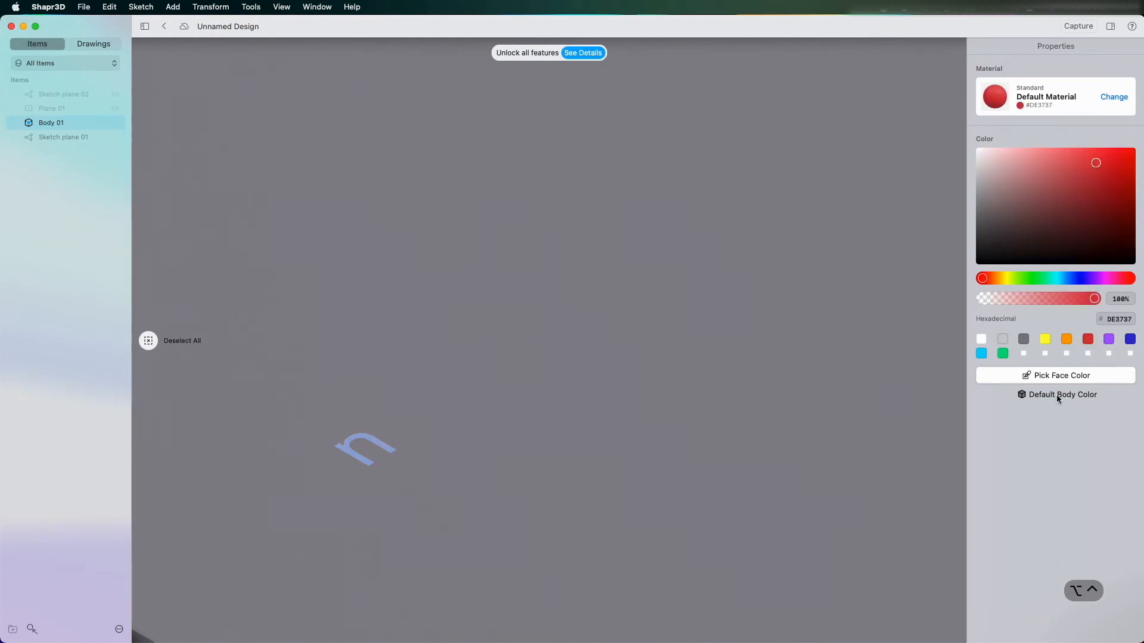
pyautogui.click(1056, 374)
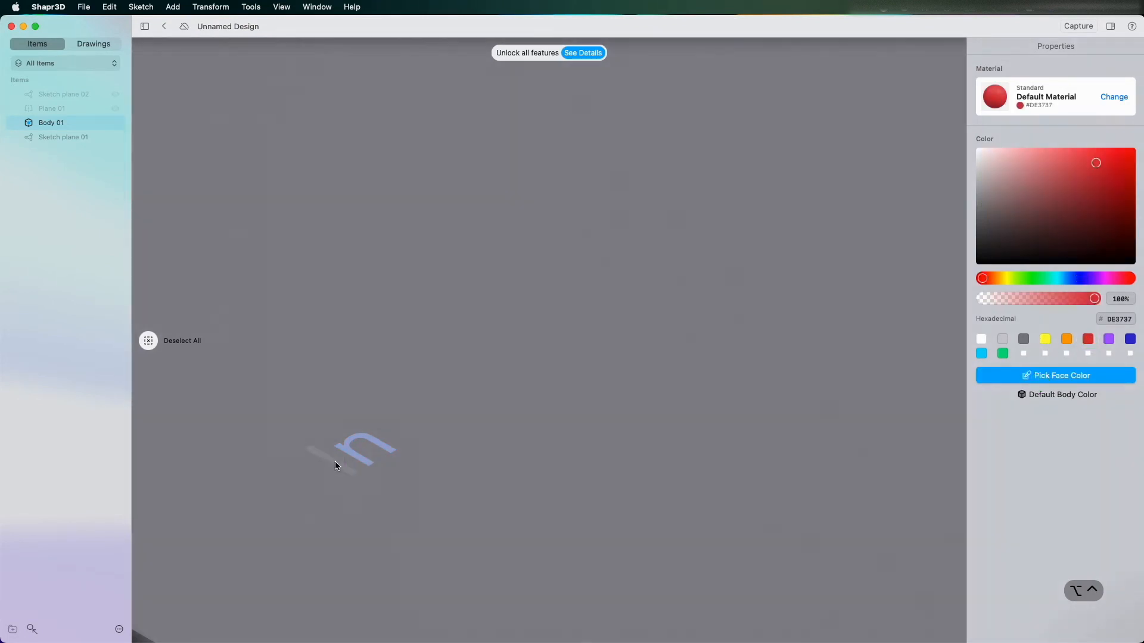
pyautogui.click(1079, 278)
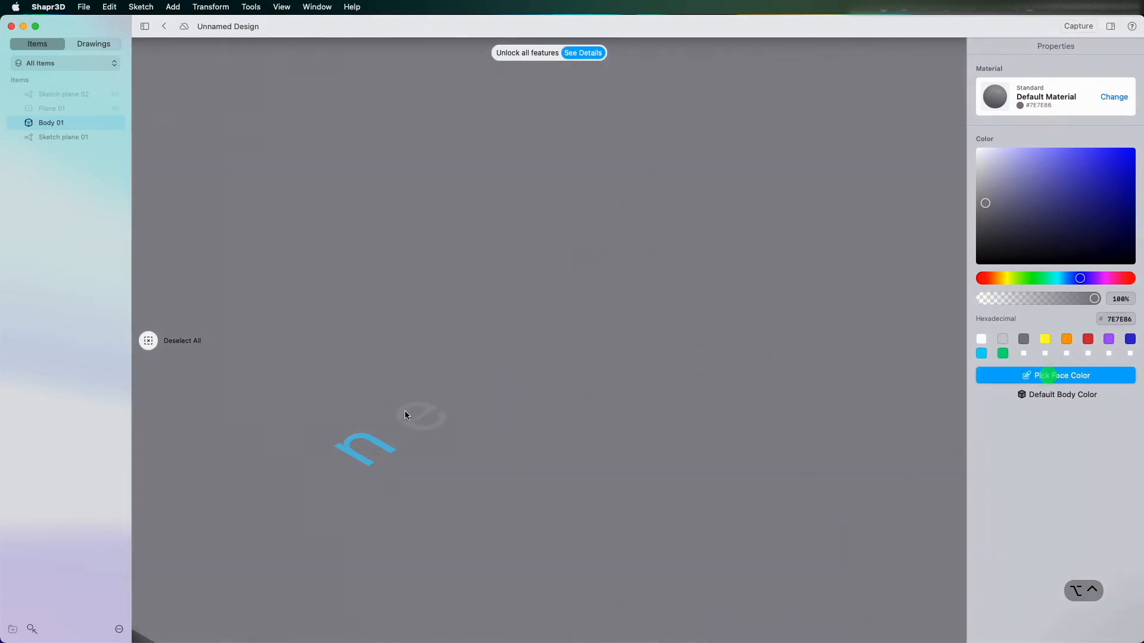
pyautogui.moveTo(411, 423)
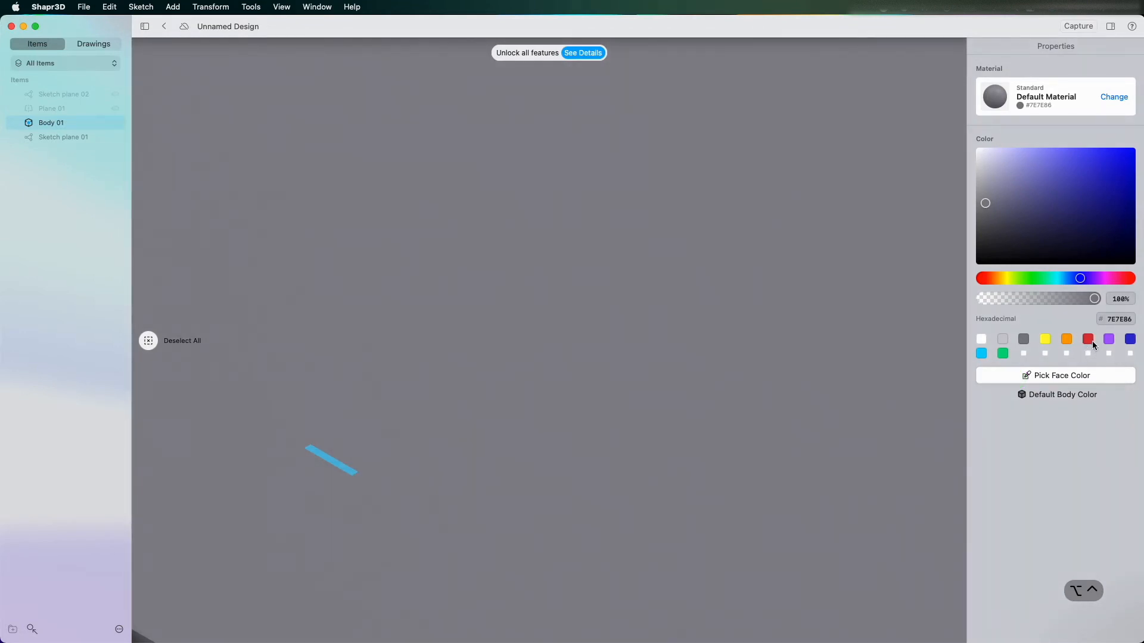
pyautogui.click(1086, 338)
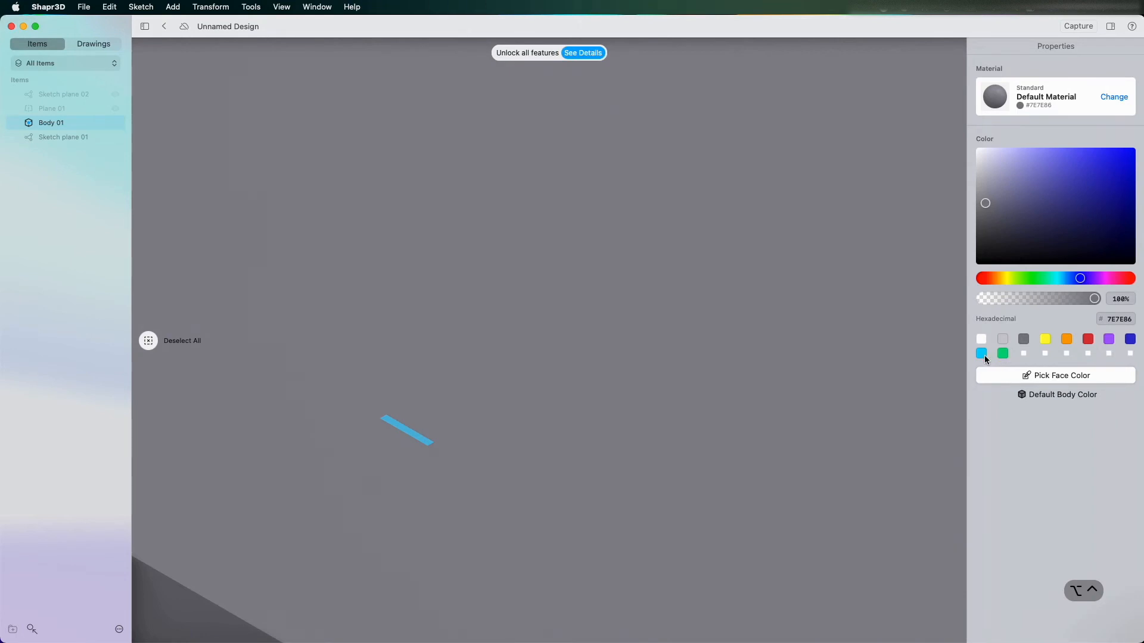
pyautogui.click(981, 353)
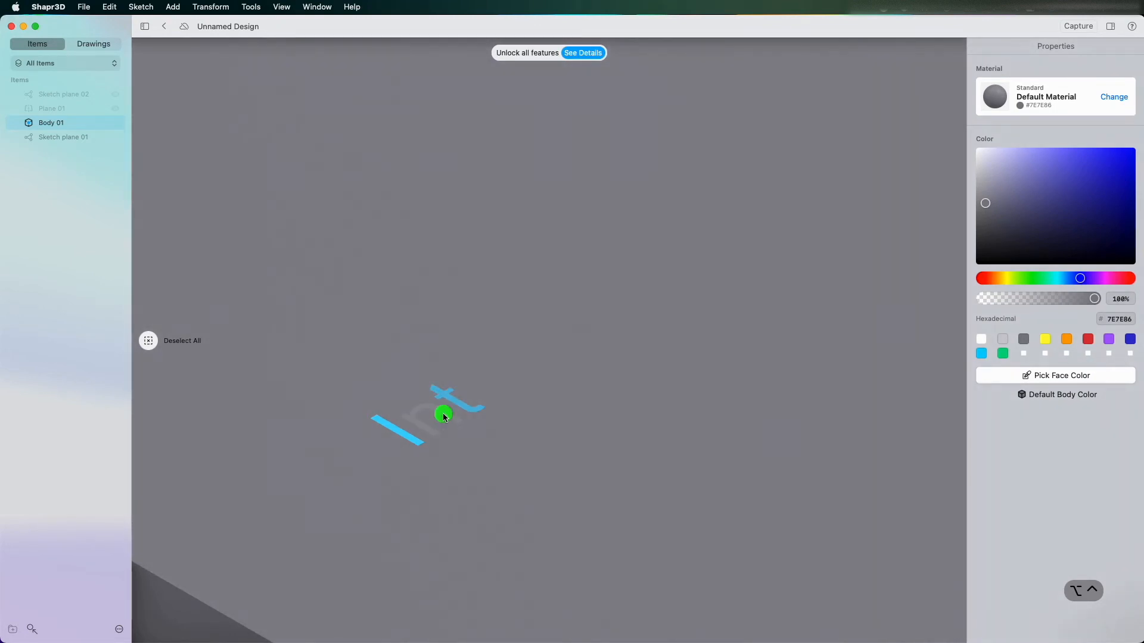
pyautogui.click(984, 354)
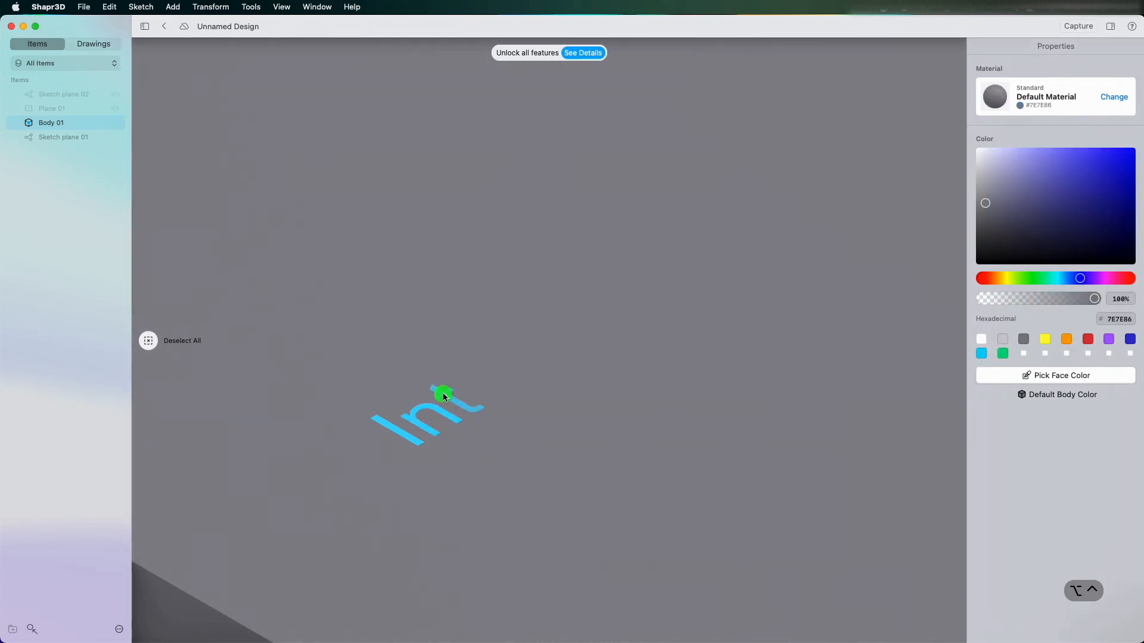
pyautogui.click(981, 353)
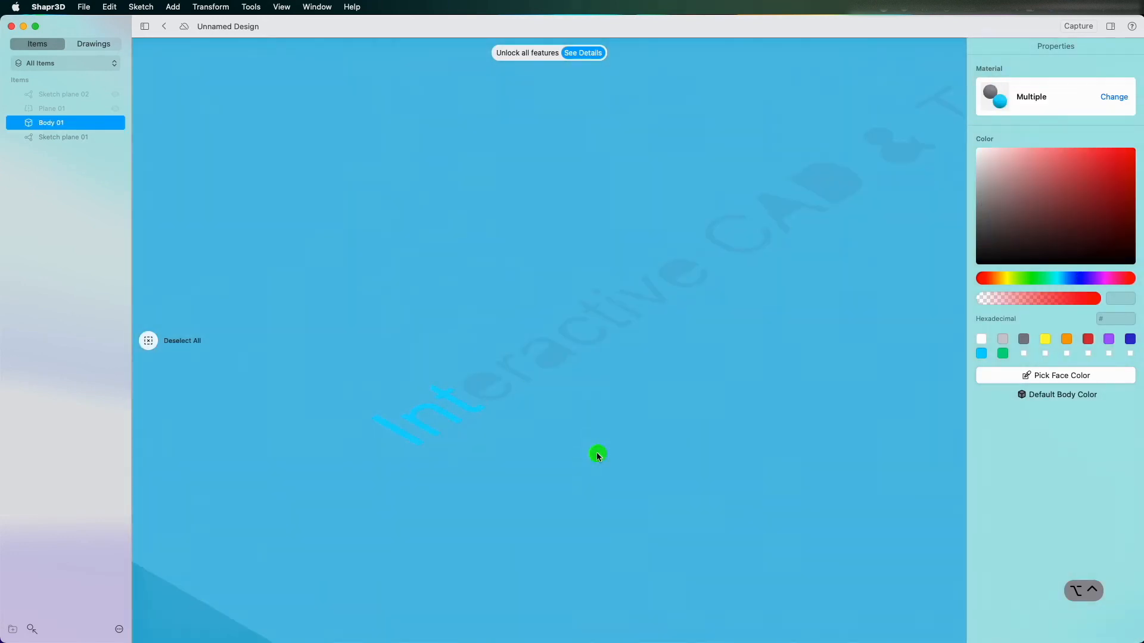
pyautogui.moveTo(207, 156)
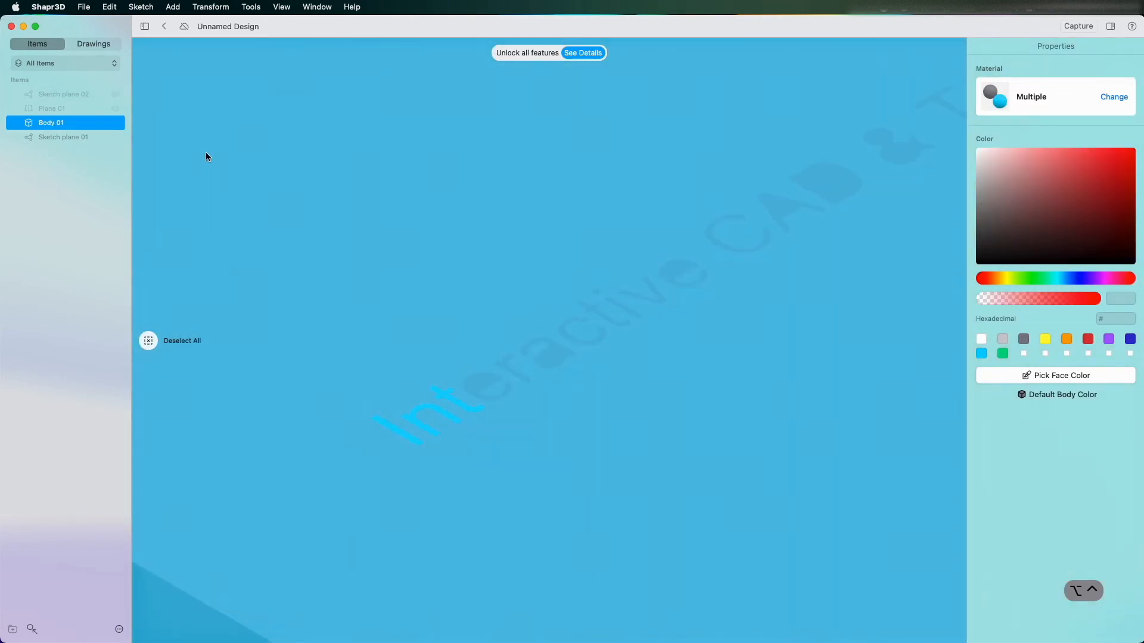
pyautogui.click(1114, 97)
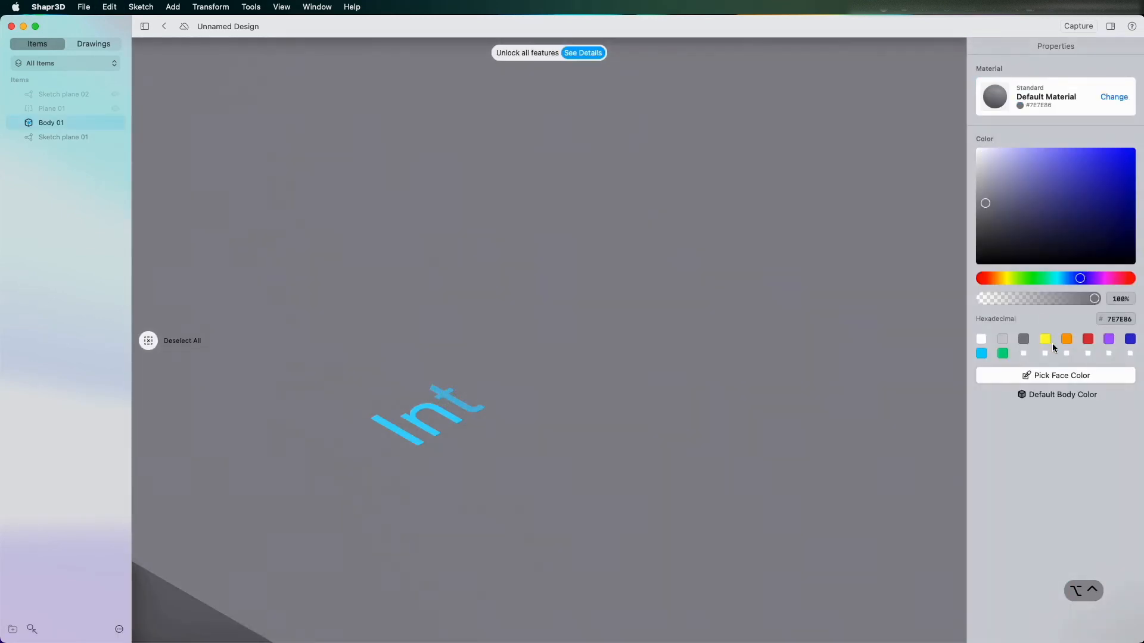
# Give each letter from 'e' through 'Te' its own colour, e.g. red, green, yellow, blue
pyautogui.click(1087, 338)
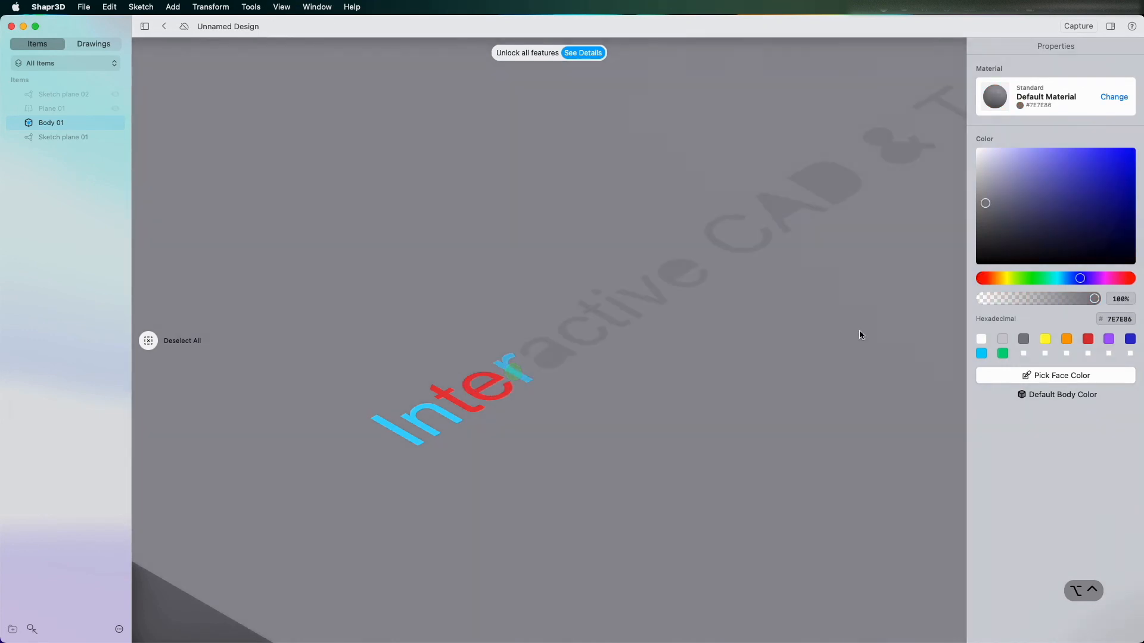
pyautogui.click(1002, 353)
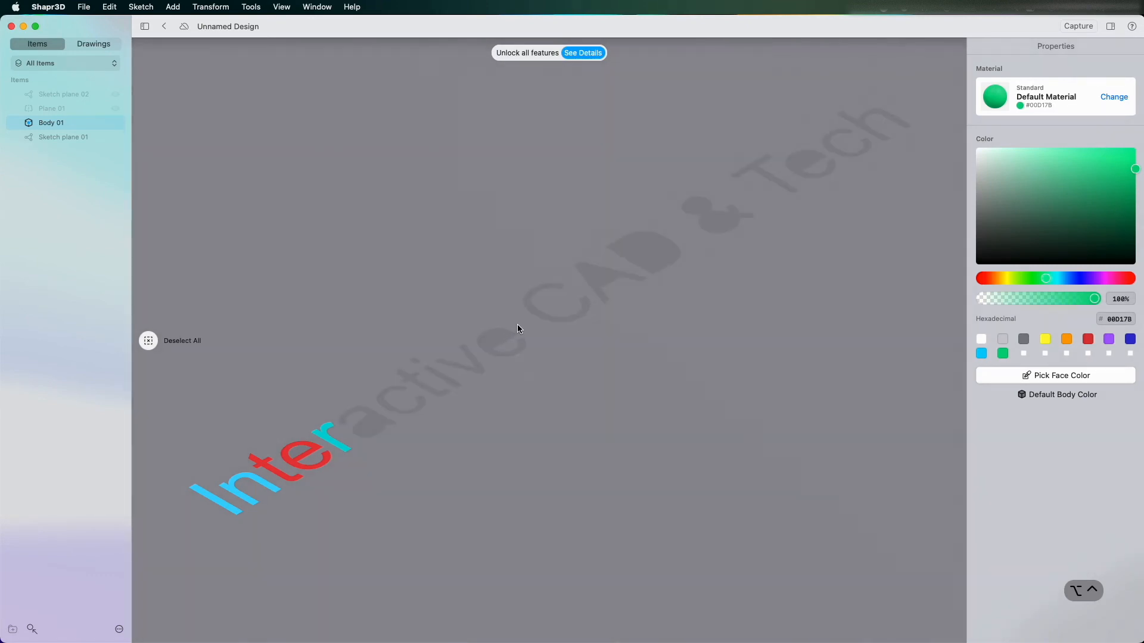
pyautogui.moveTo(672, 344)
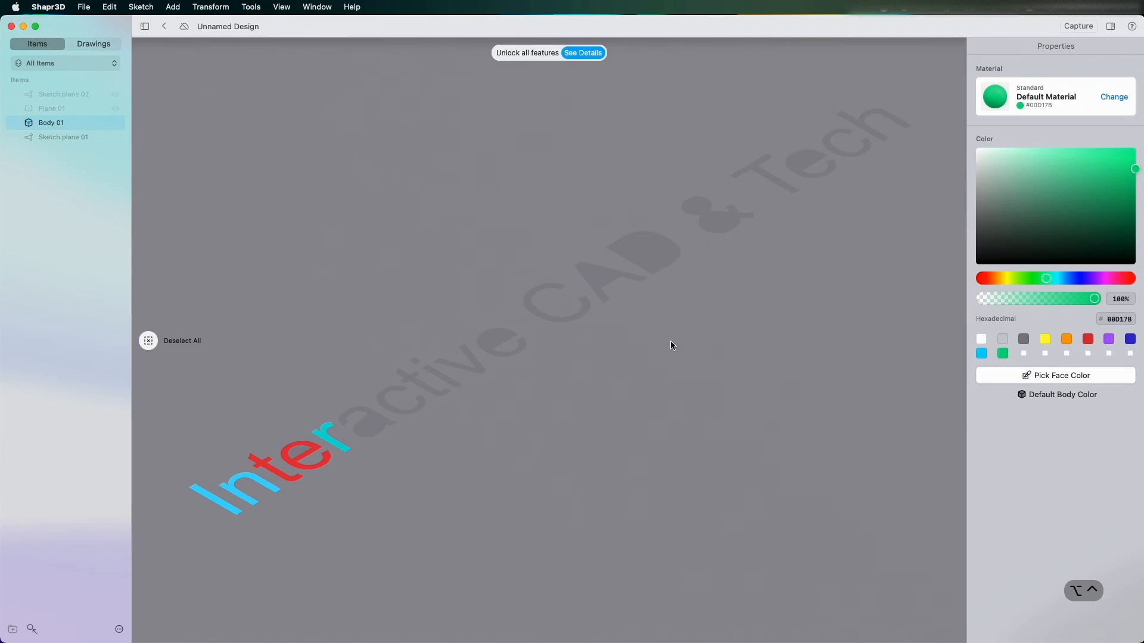
pyautogui.click(1080, 278)
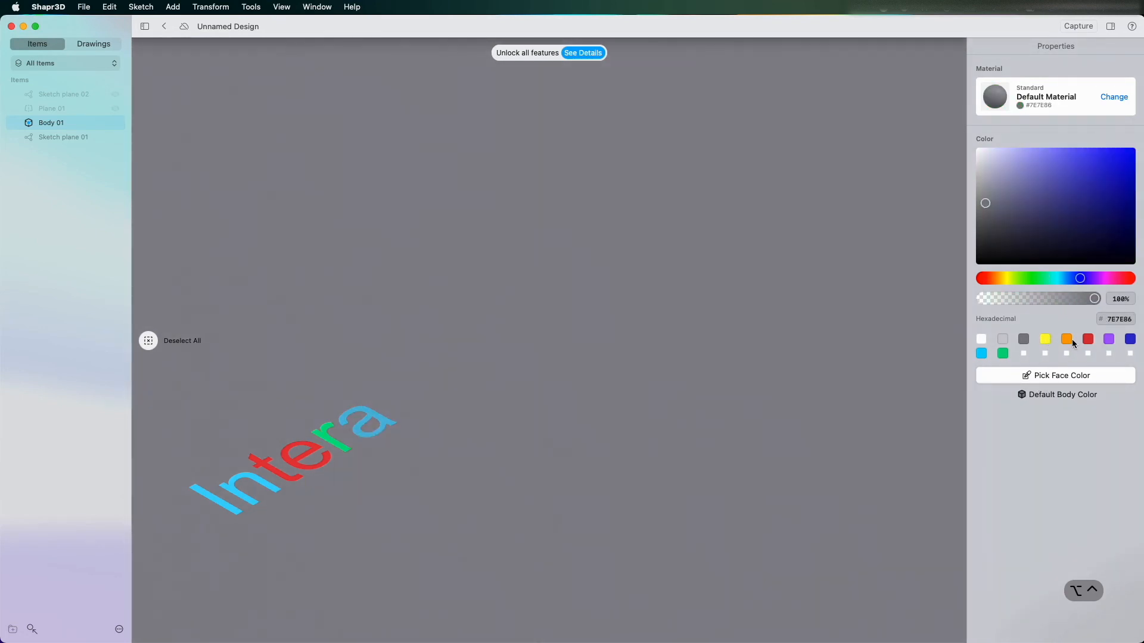
pyautogui.click(1043, 339)
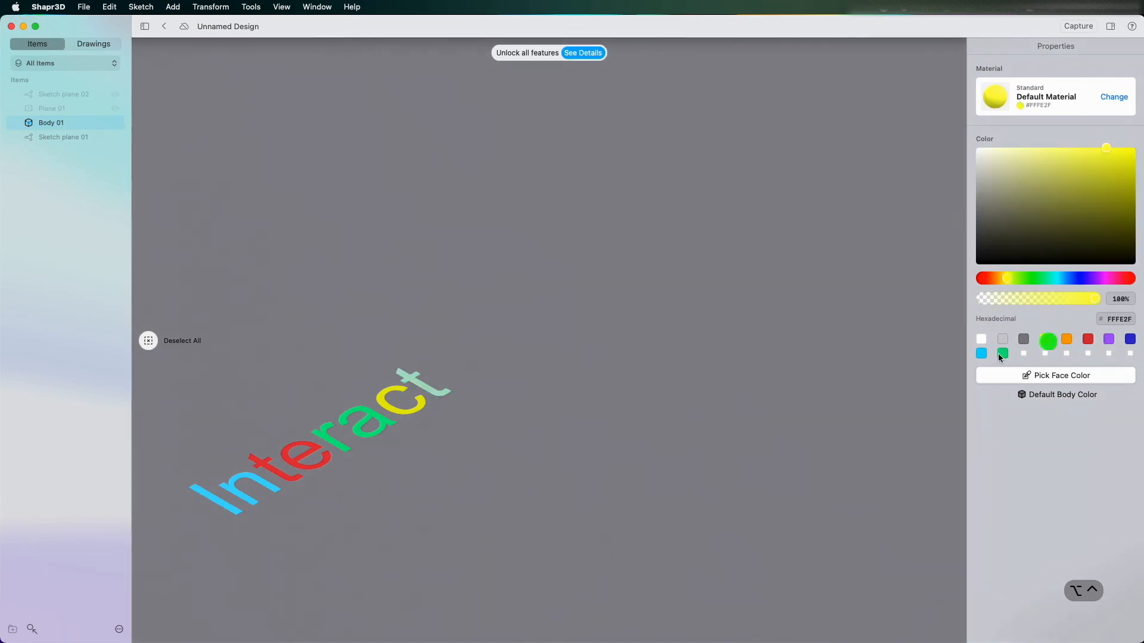
pyautogui.click(1086, 338)
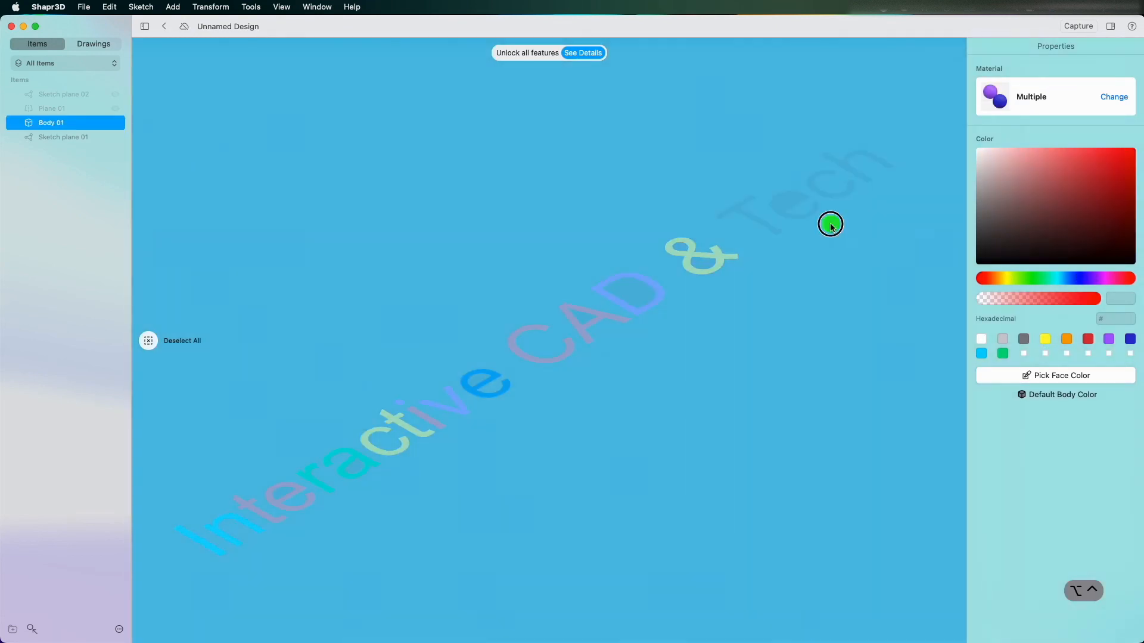
pyautogui.click(1109, 339)
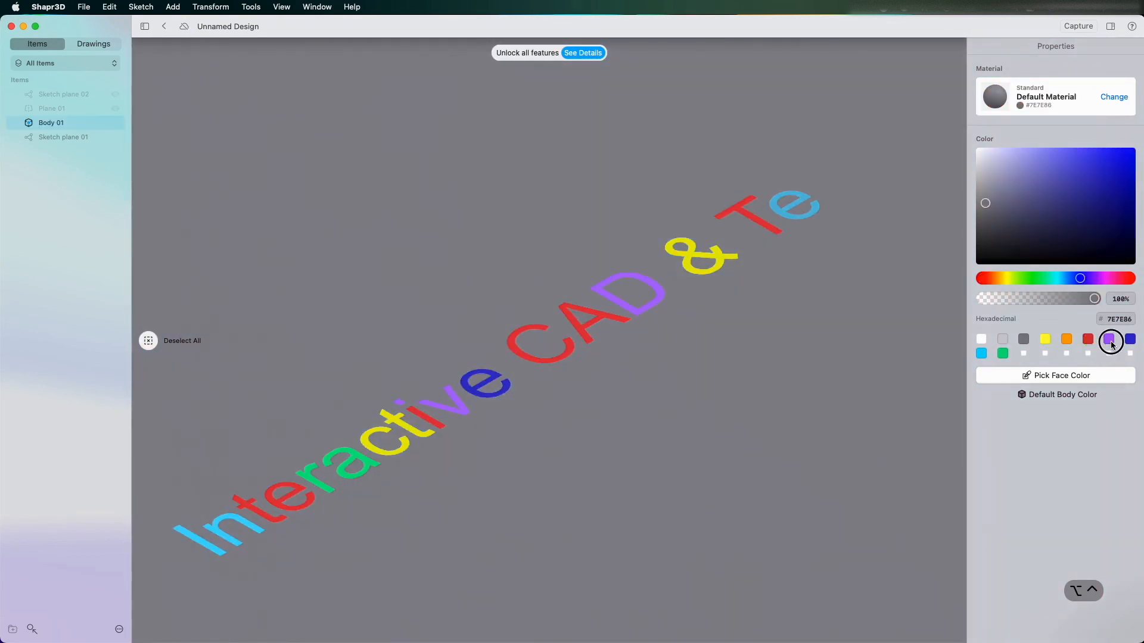
# Colour the last letters of Tech, including purple, leaving seven materials used
pyautogui.click(981, 353)
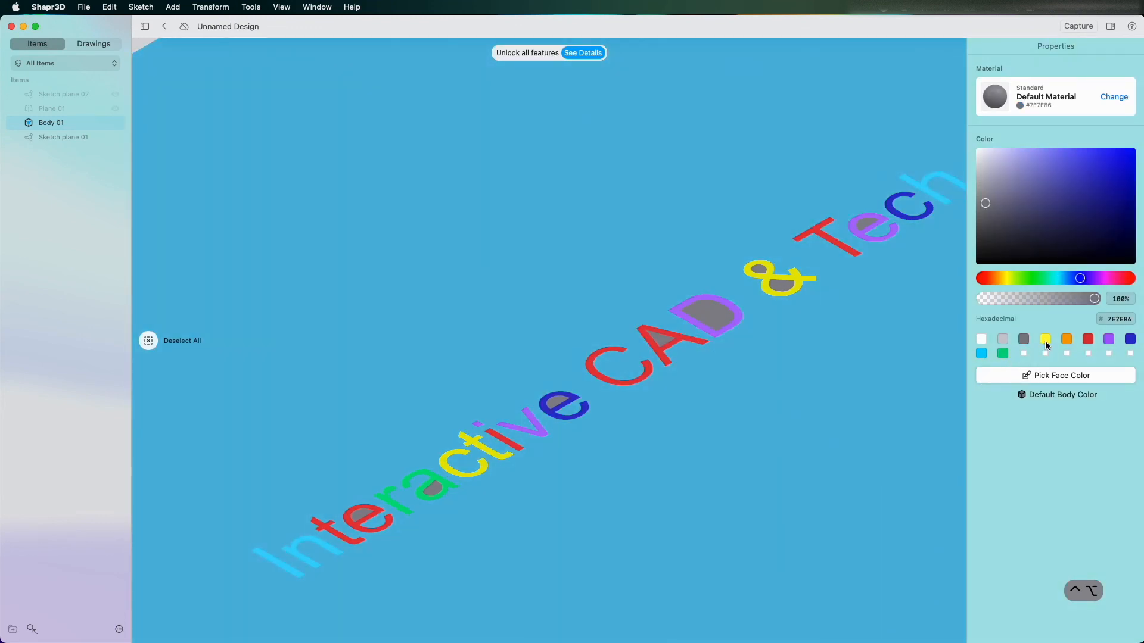
pyautogui.click(1065, 339)
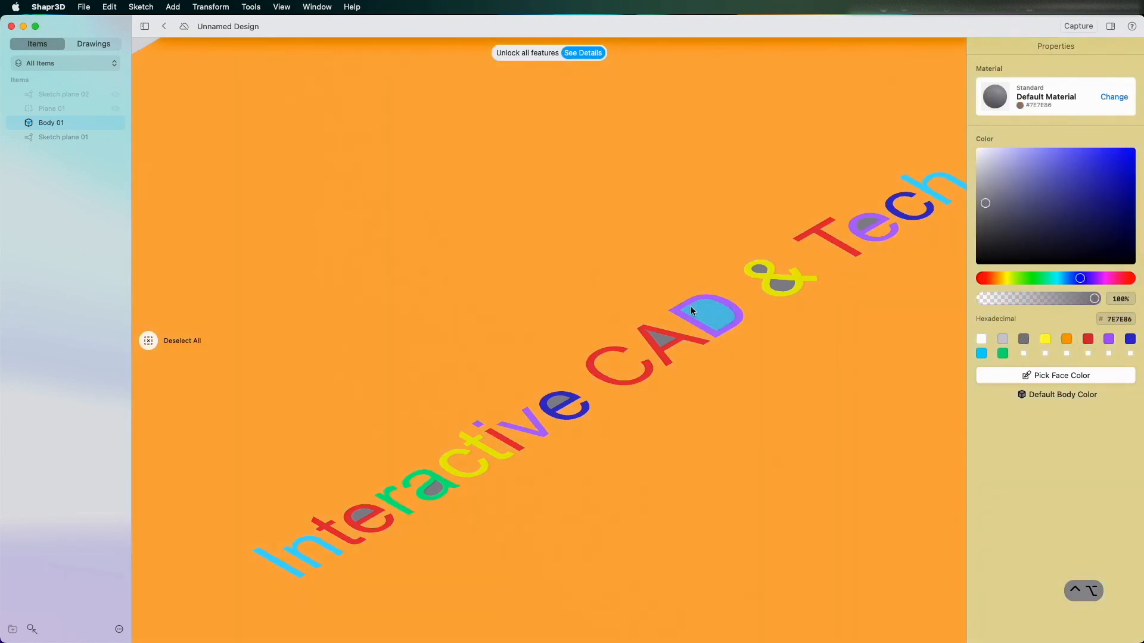
pyautogui.click(1112, 96)
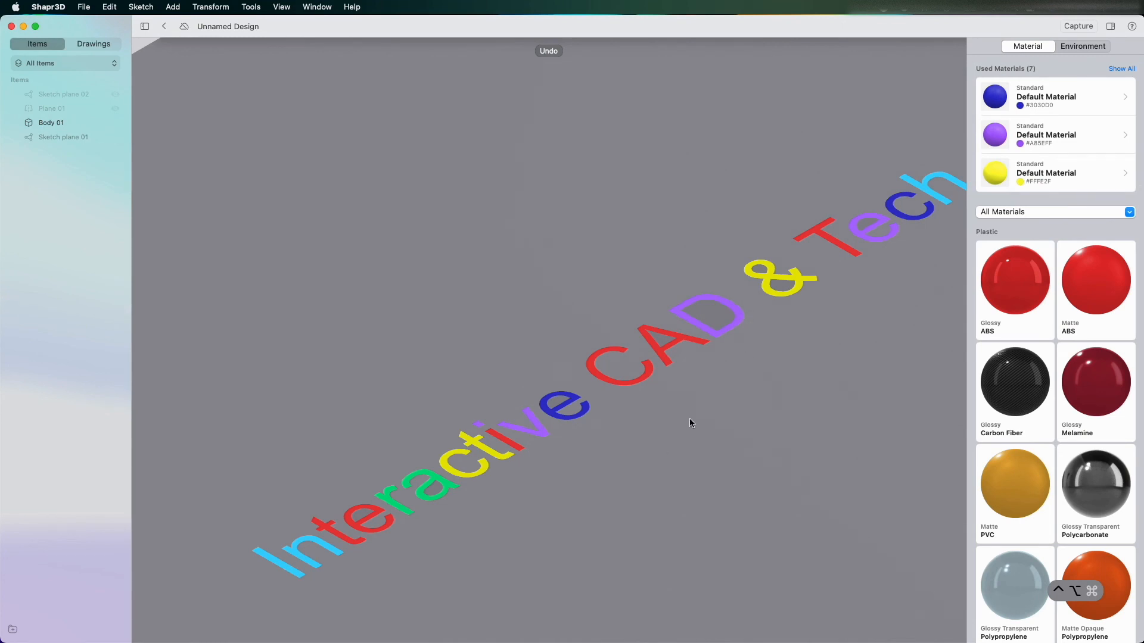